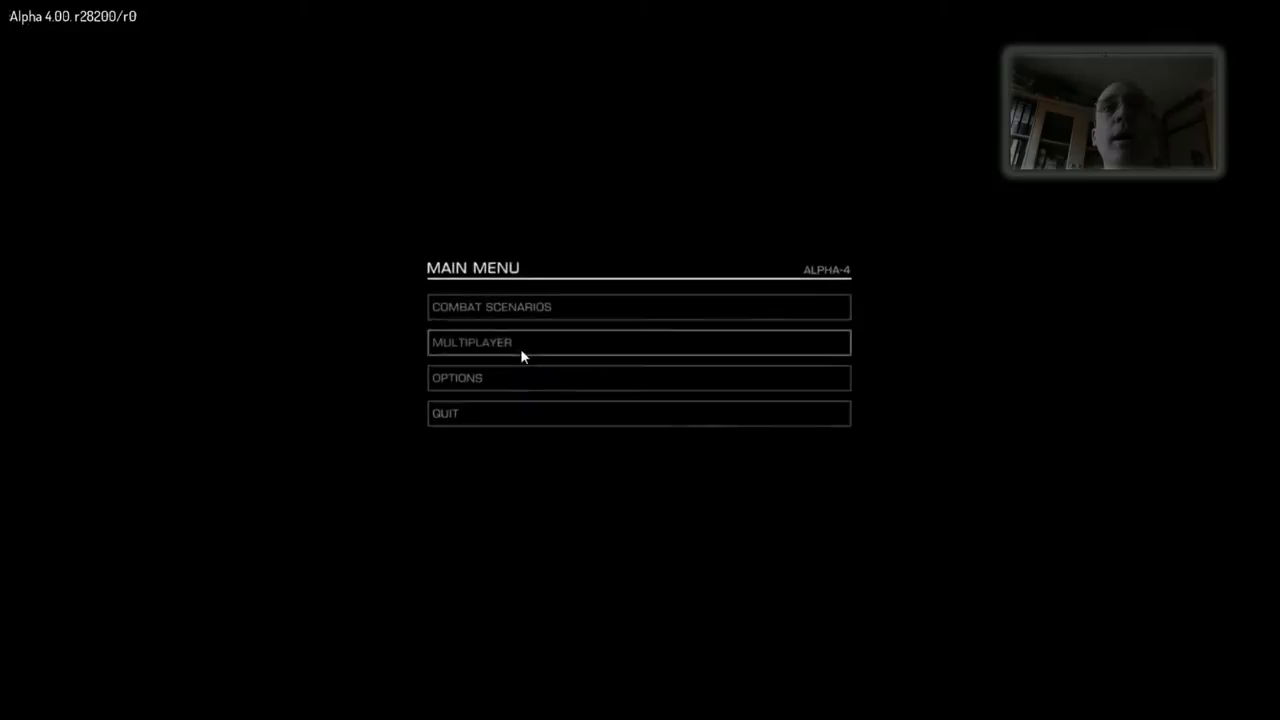
Bring up the Multiplayer submenu from the main menu
{"action": "left_click", "coordinate": [640, 342]}
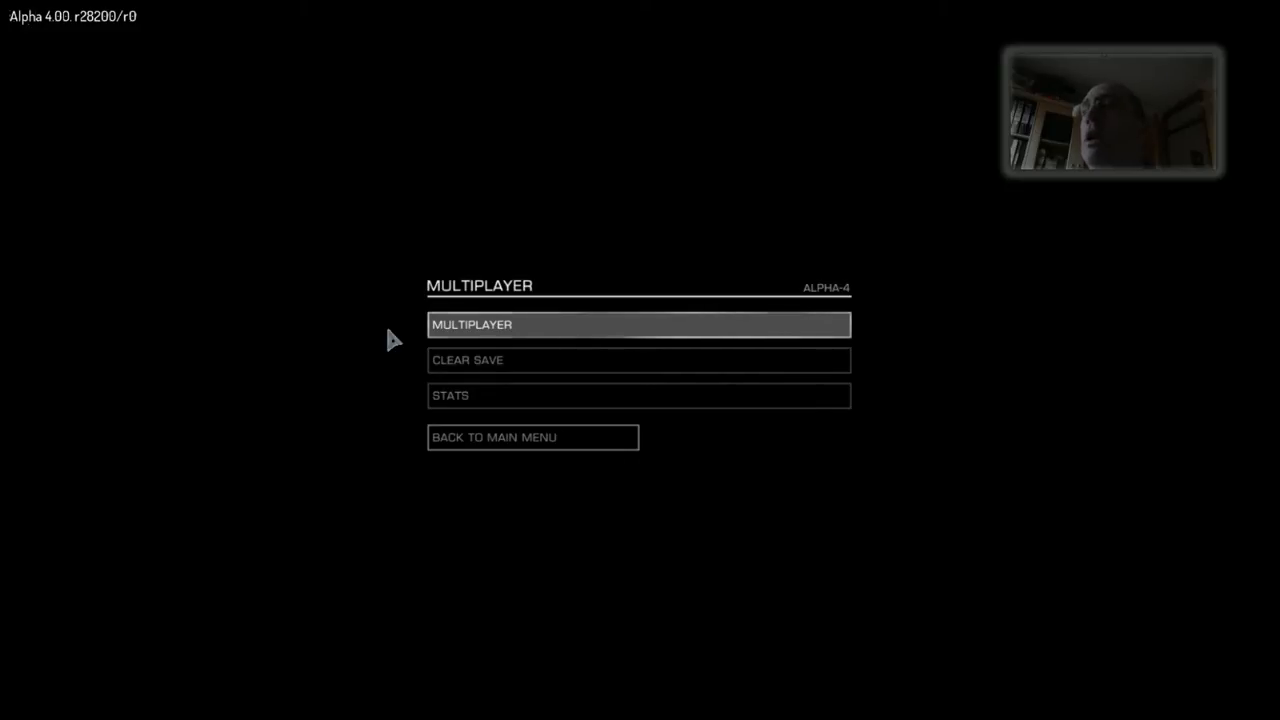
{"action": "mouse_move", "coordinate": [424, 336]}
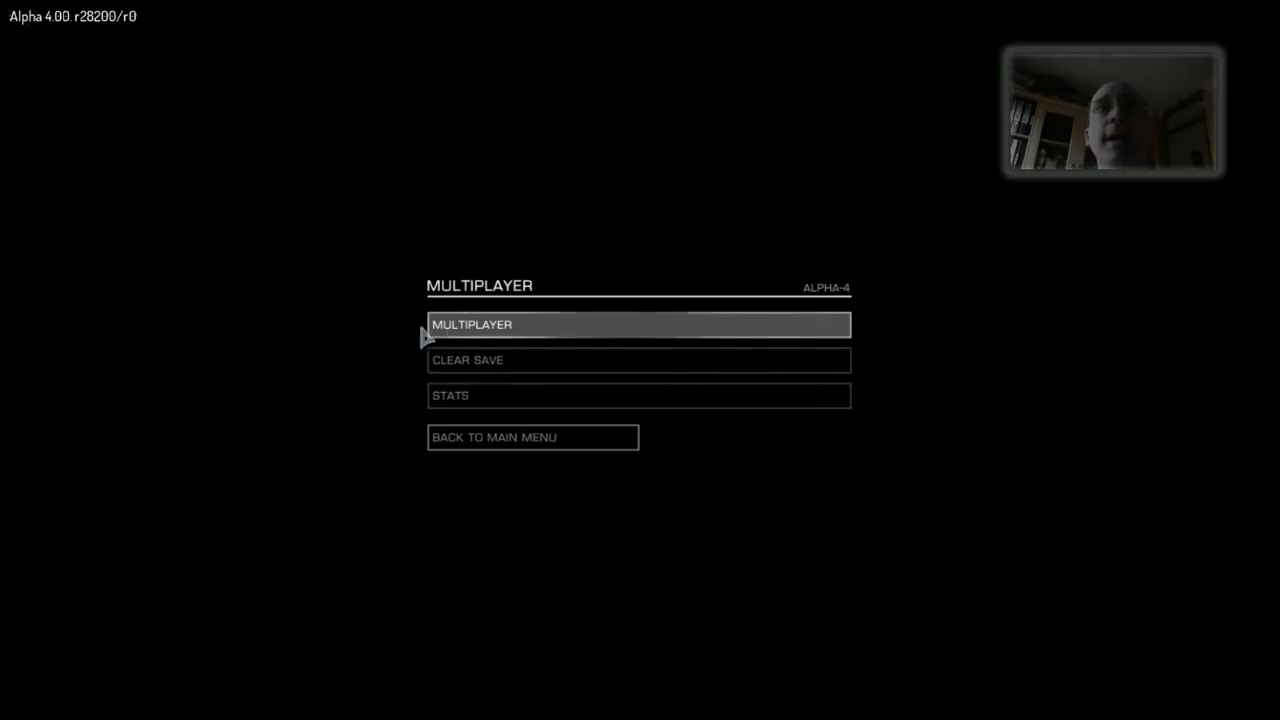
{"action": "mouse_move", "coordinate": [452, 338]}
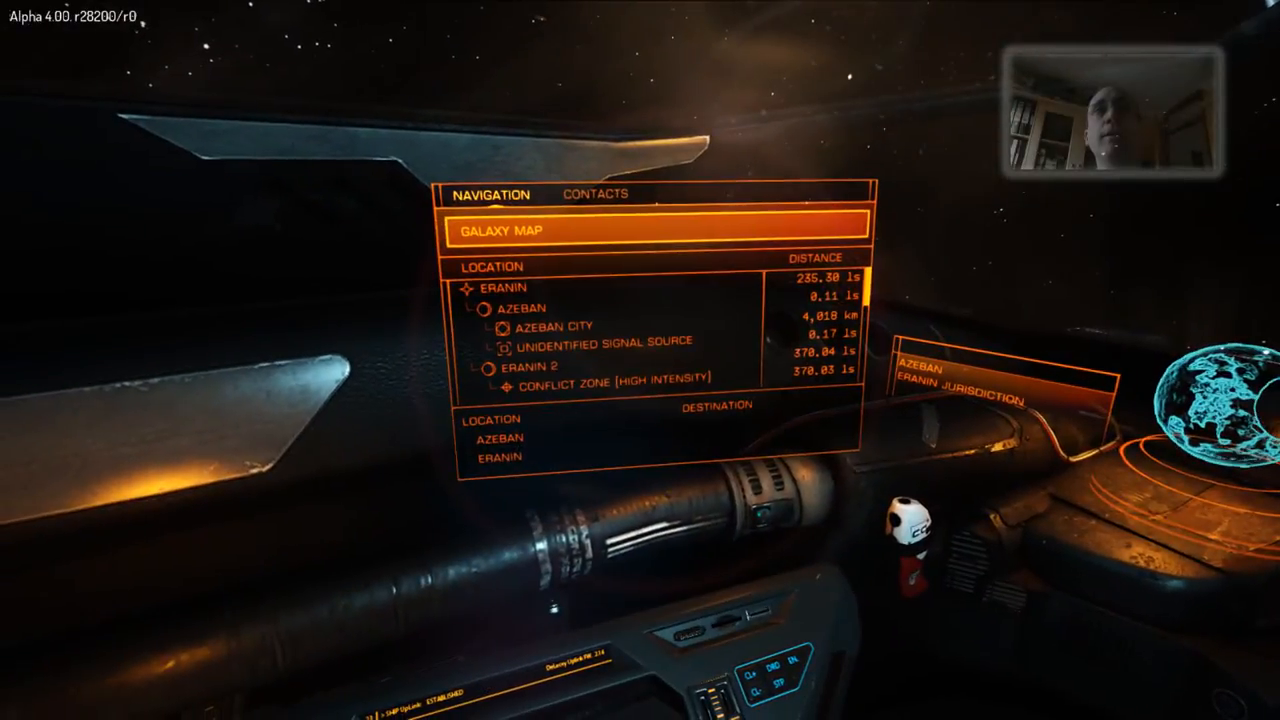
Check the Contacts list (none in range) and return to the Navigation destinations
{"action": "left_click", "coordinate": [596, 192]}
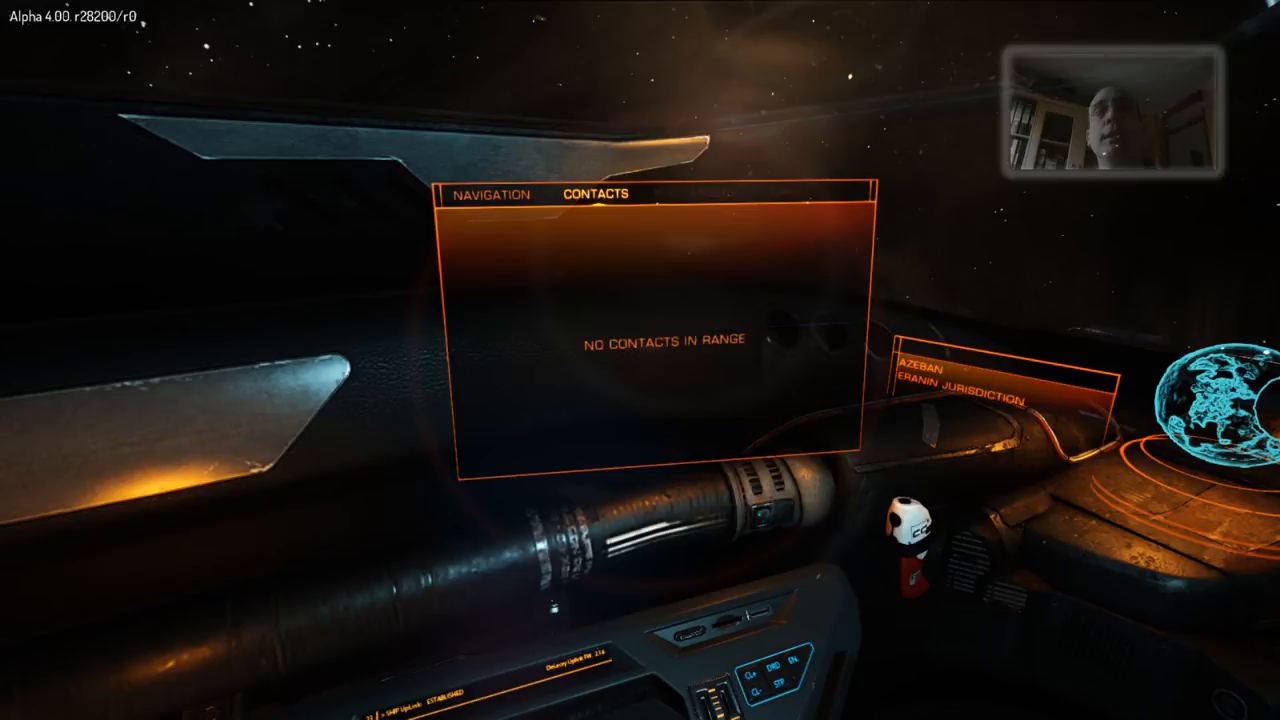
{"action": "left_click", "coordinate": [490, 194]}
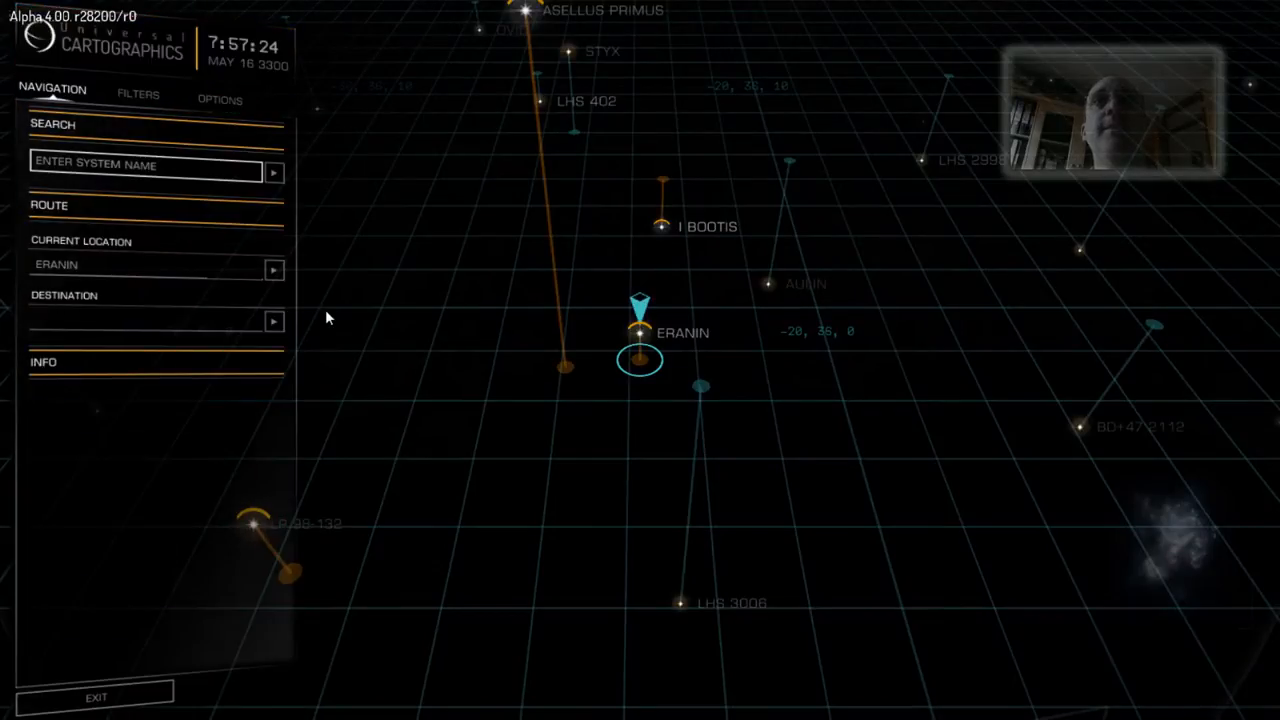
{"action": "mouse_move", "coordinate": [548, 178]}
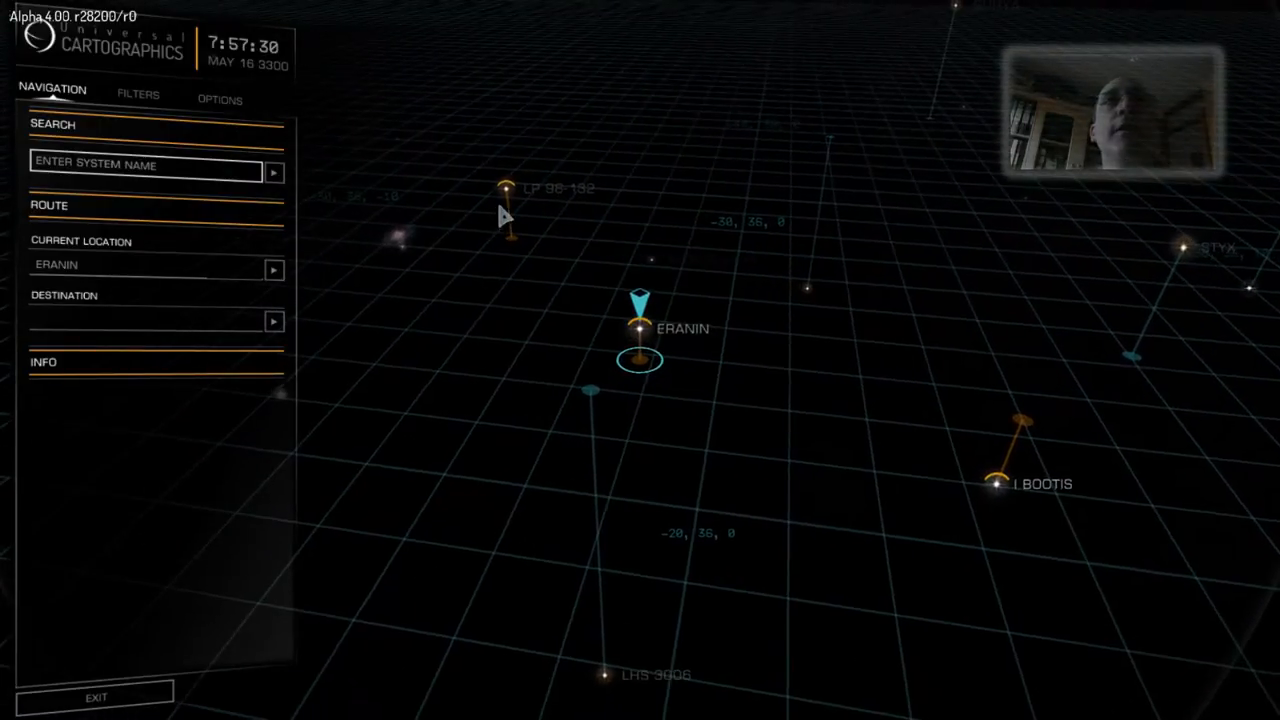
{"action": "left_click", "coordinate": [508, 196]}
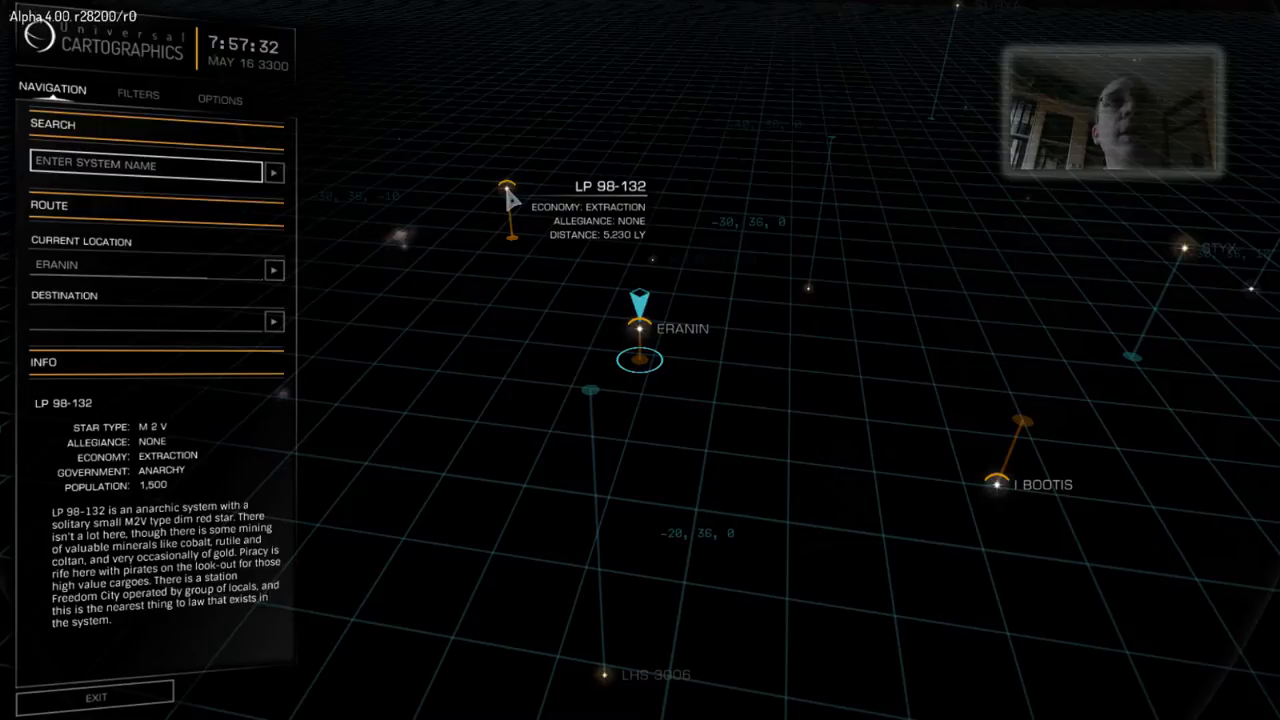
{"action": "mouse_move", "coordinate": [804, 222]}
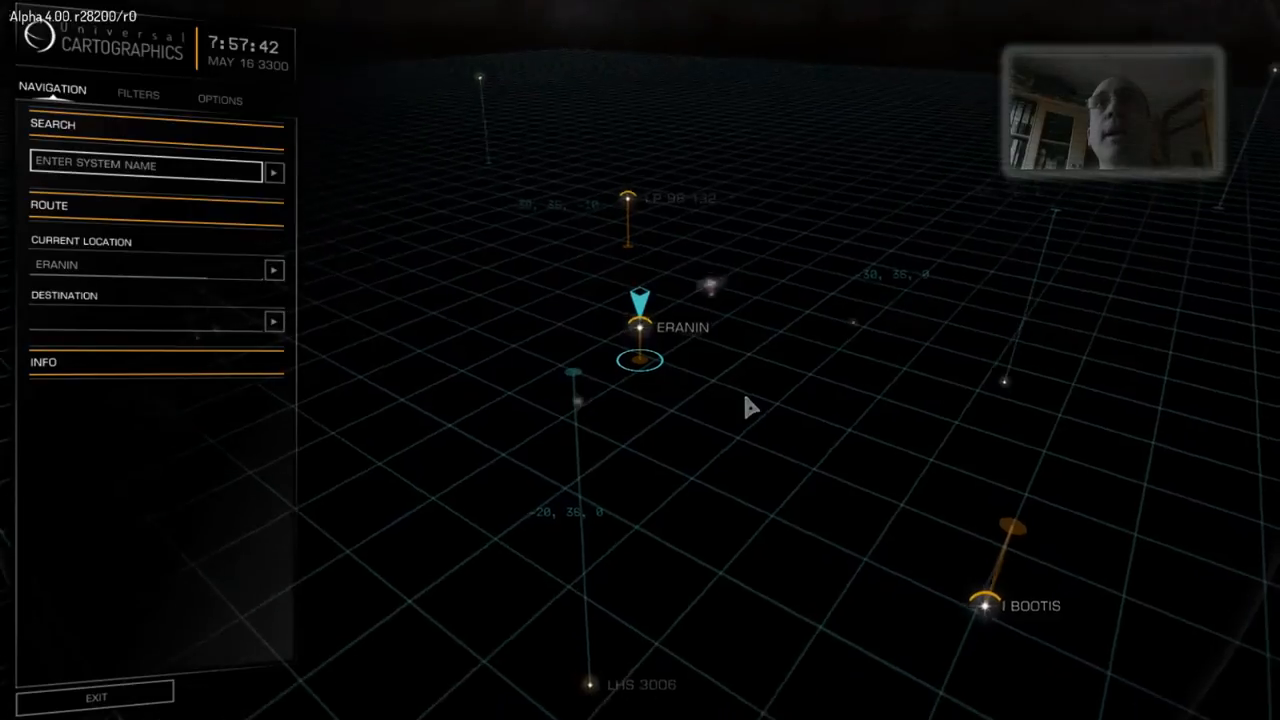
{"action": "left_click_drag", "start_coordinate": [750, 408], "coordinate": [890, 260]}
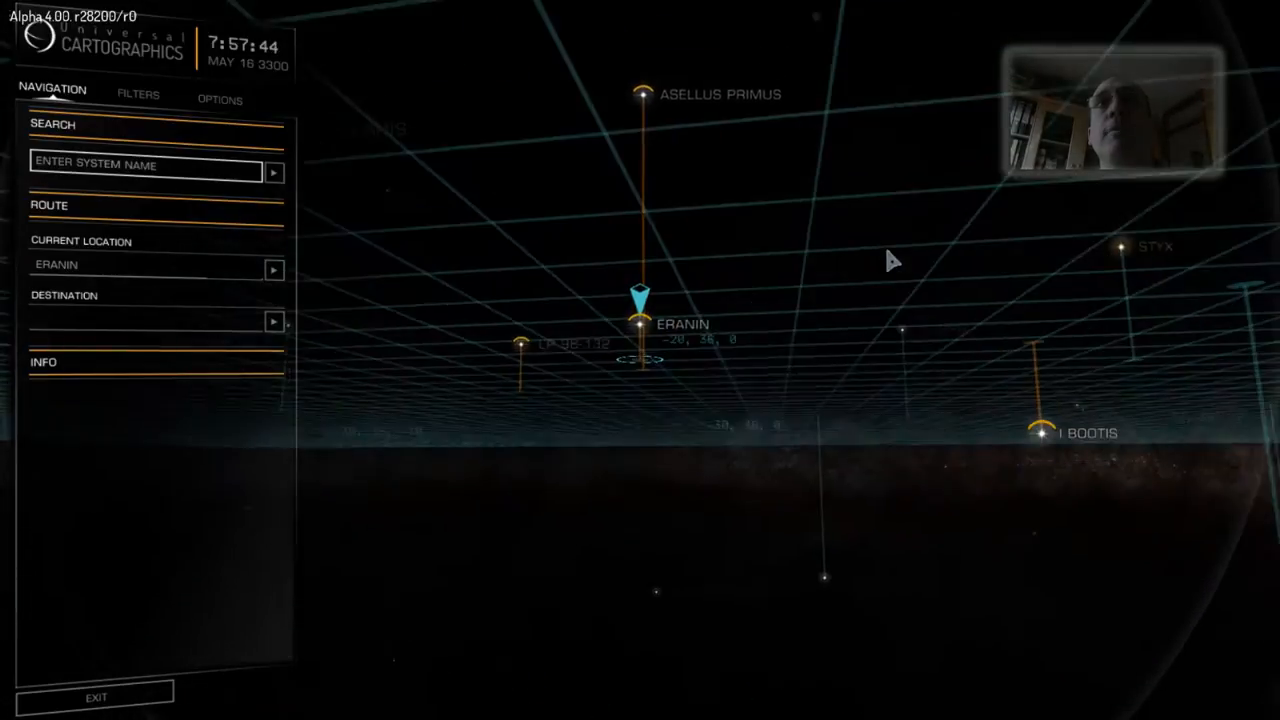
{"action": "left_click", "coordinate": [640, 320]}
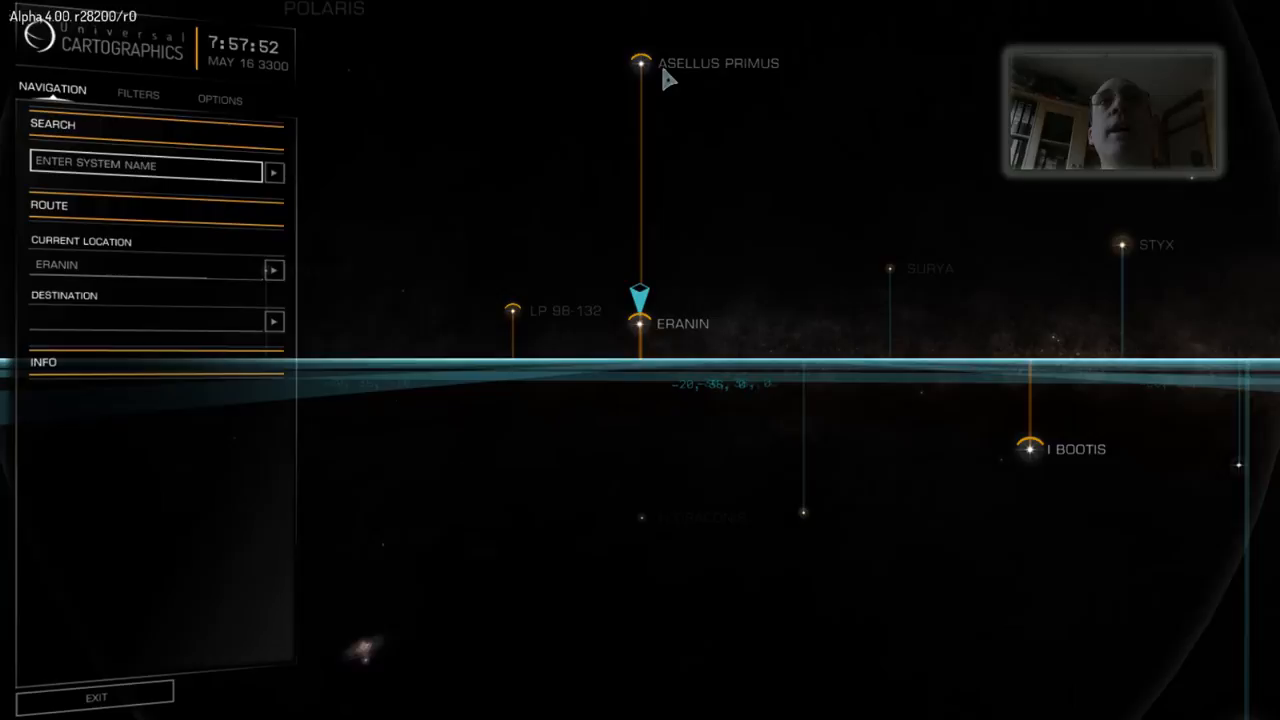
{"action": "mouse_move", "coordinate": [716, 136]}
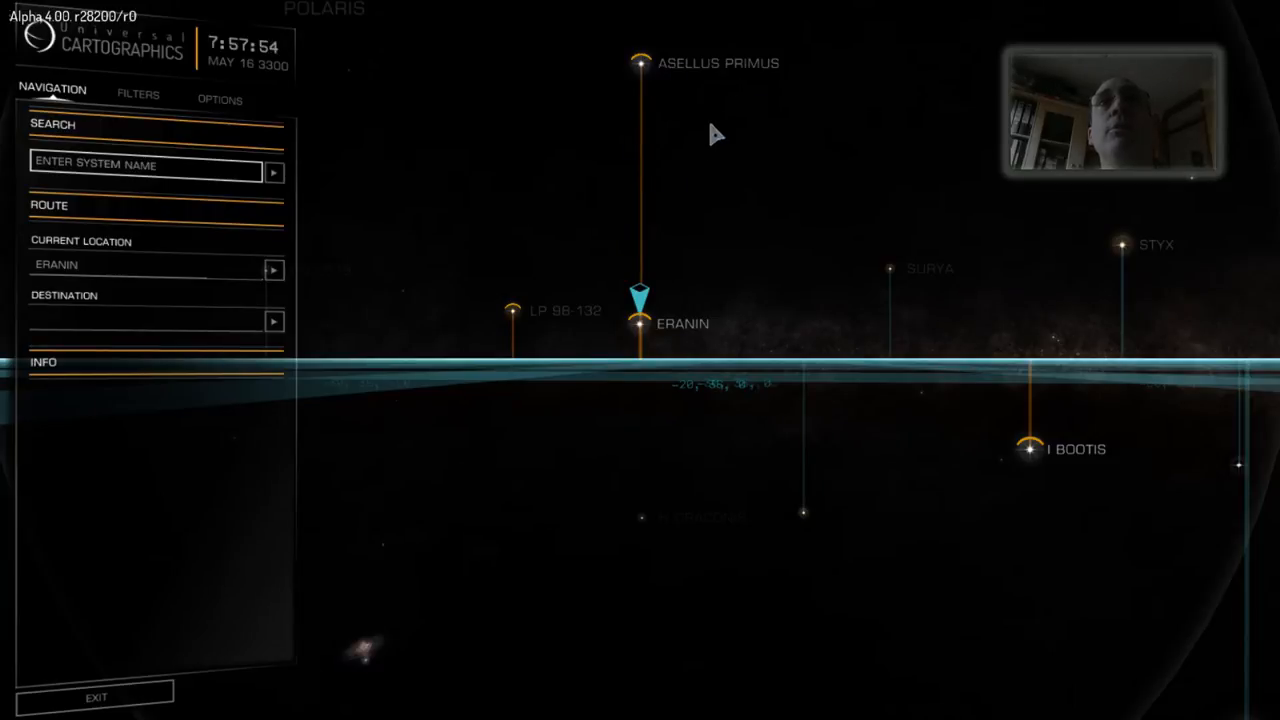
{"action": "left_click", "coordinate": [640, 62]}
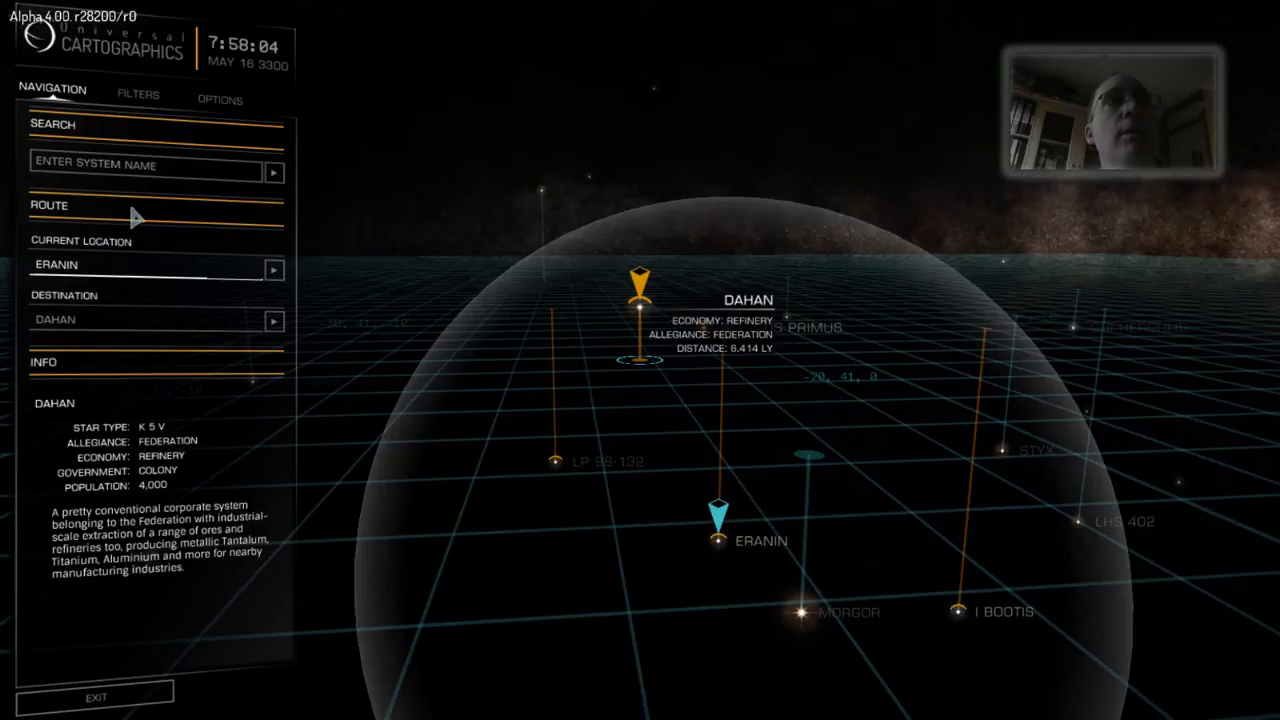
Switch the map to the allegiance-coloured schematic view and adjust the allegiance filters
{"action": "left_click", "coordinate": [138, 94]}
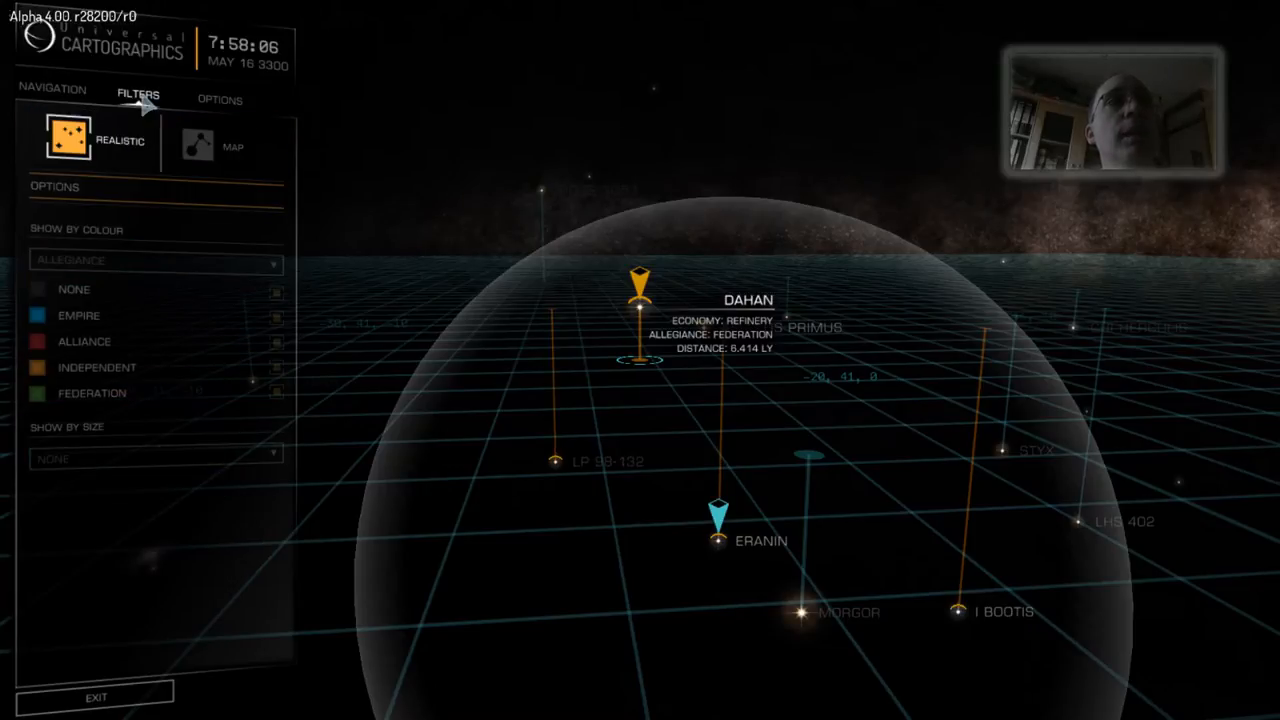
{"action": "mouse_move", "coordinate": [296, 304]}
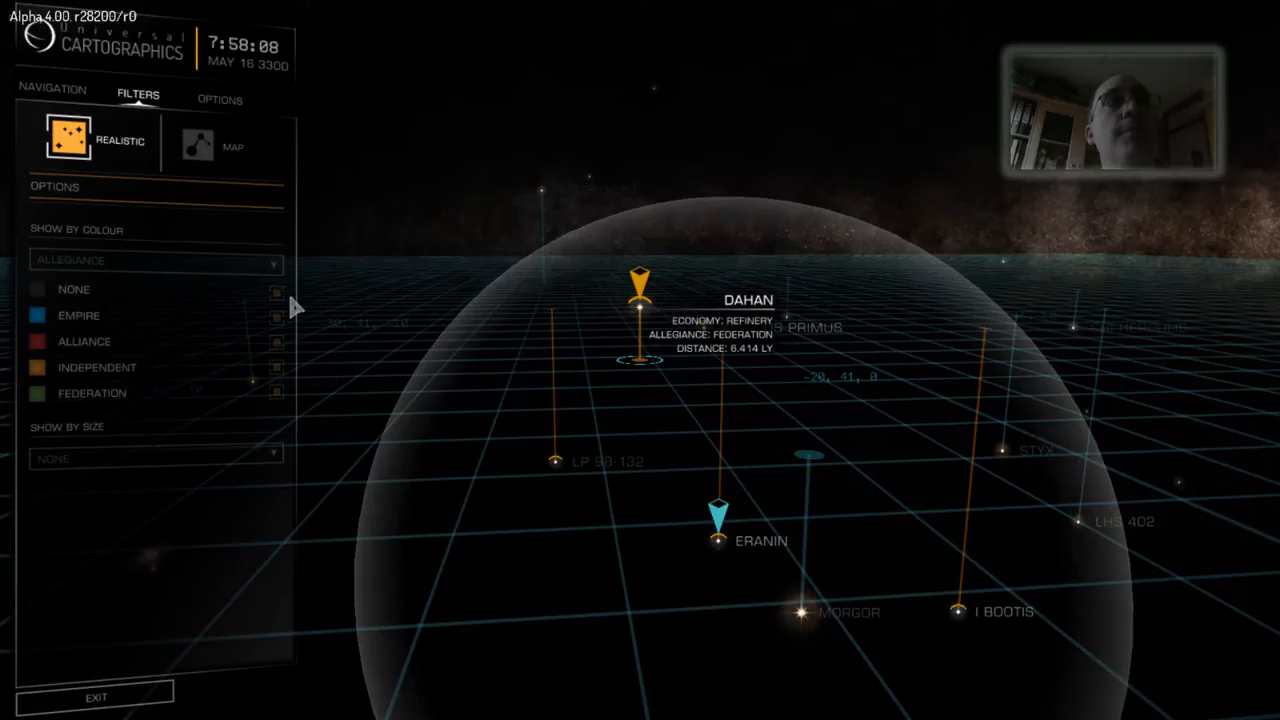
{"action": "mouse_move", "coordinate": [212, 358]}
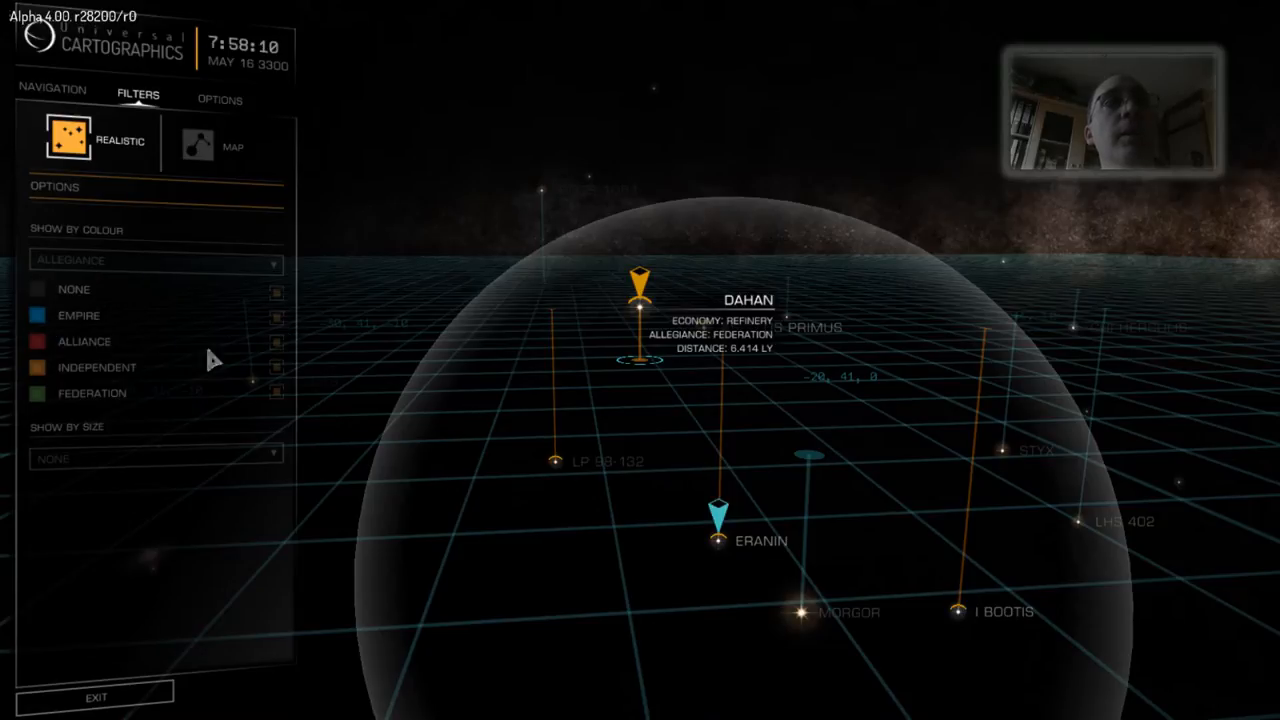
{"action": "mouse_move", "coordinate": [108, 308]}
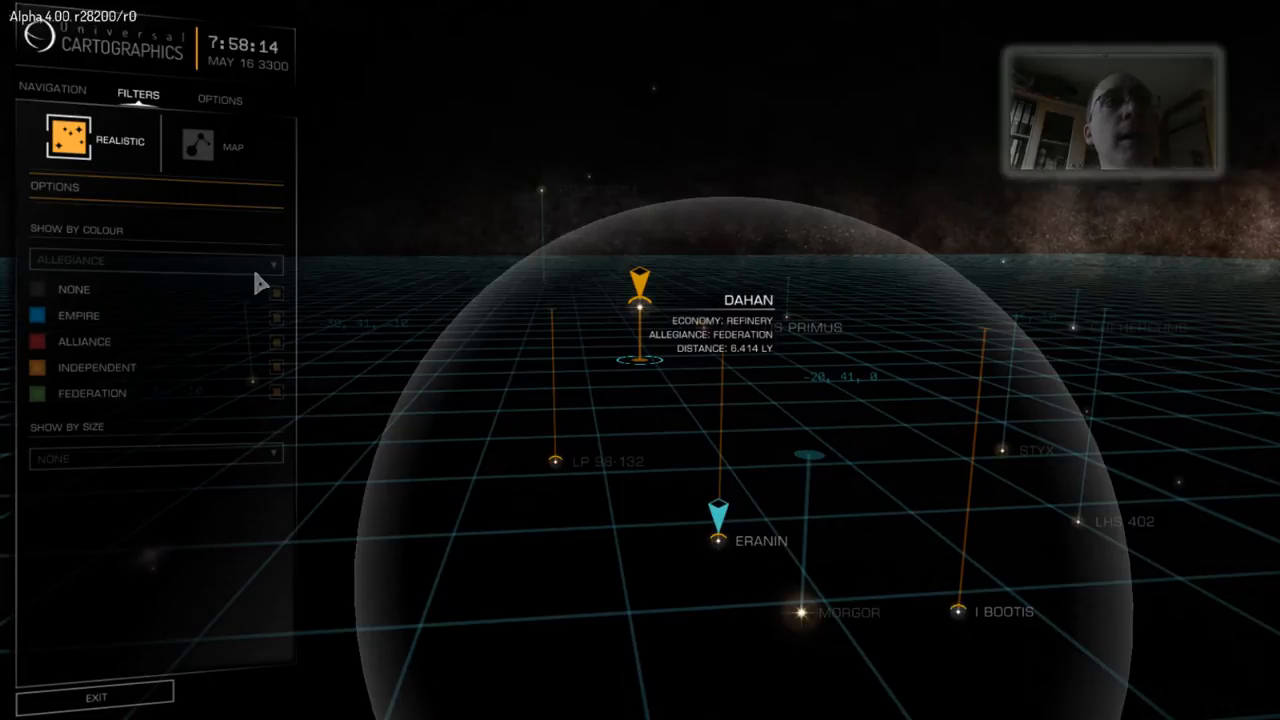
{"action": "left_click", "coordinate": [196, 140]}
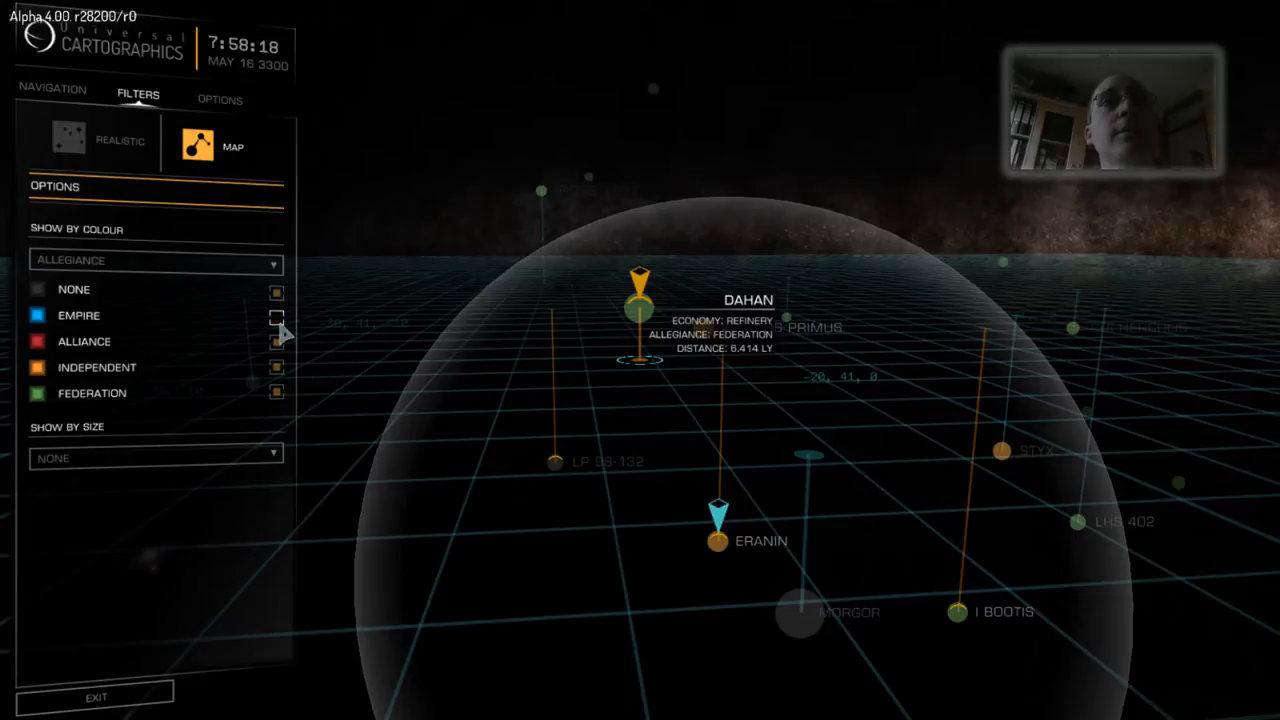
{"action": "left_click", "coordinate": [276, 340]}
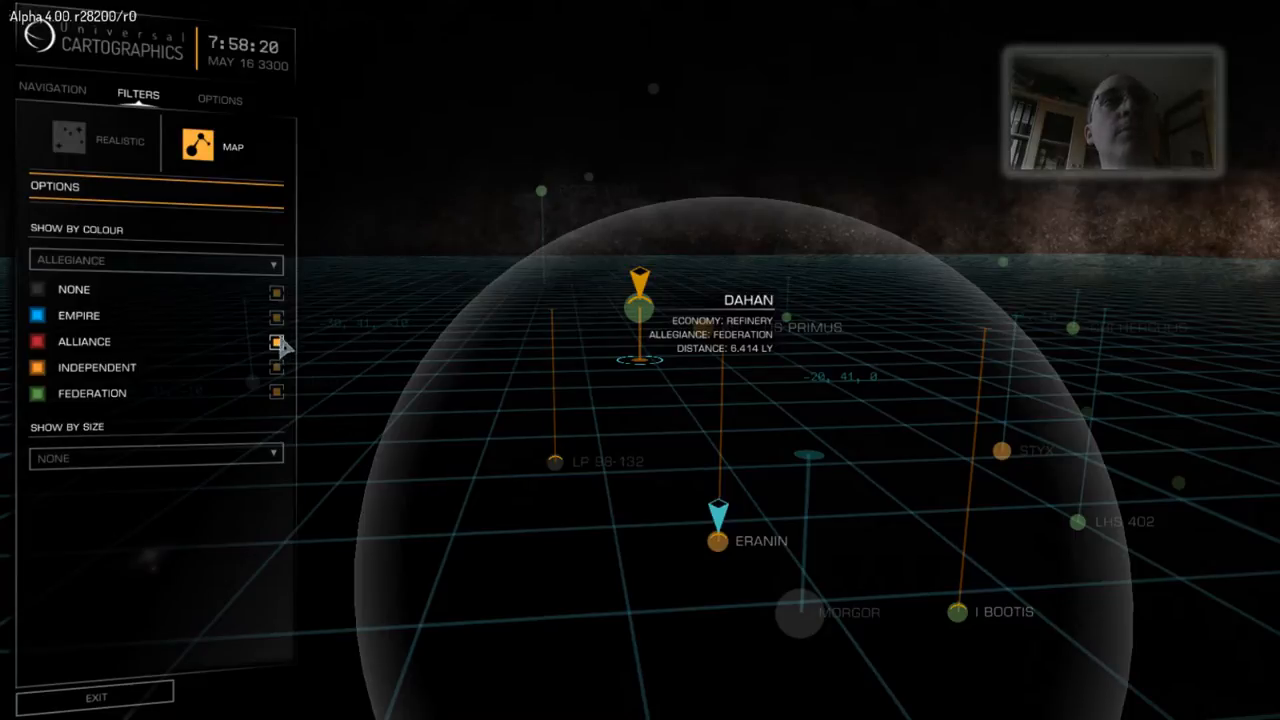
{"action": "left_click", "coordinate": [220, 100]}
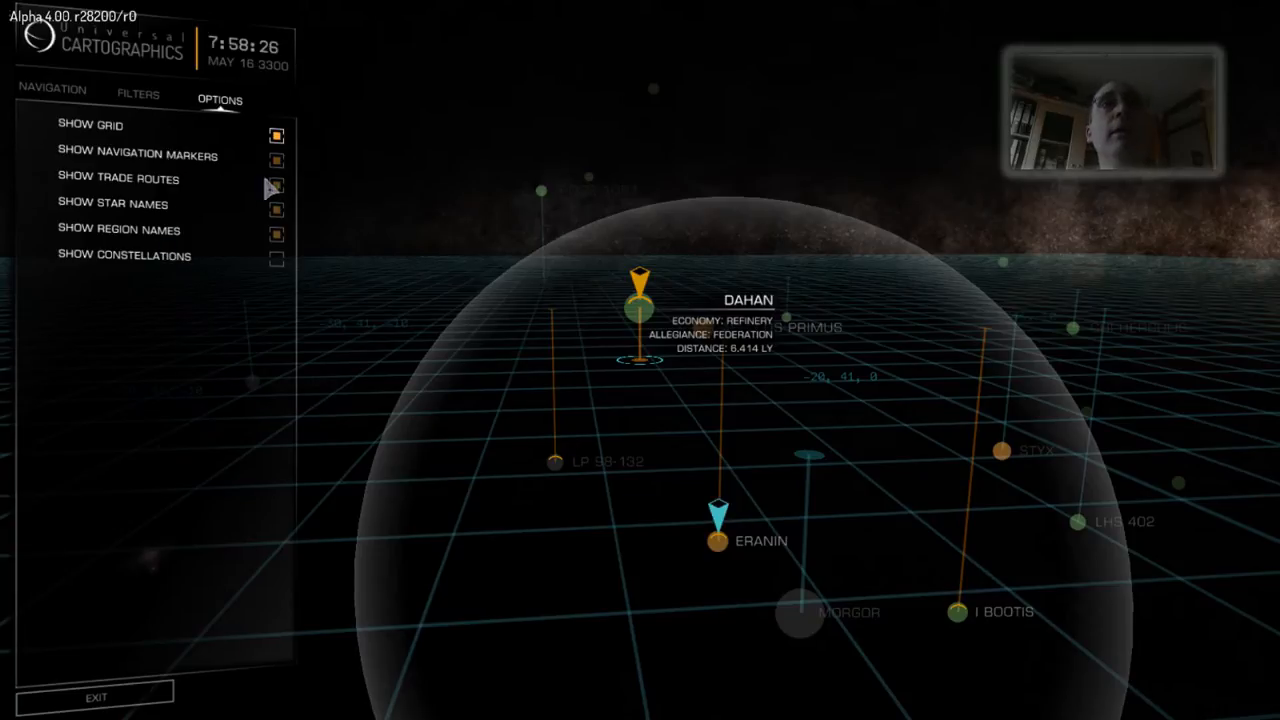
{"action": "left_click", "coordinate": [276, 182]}
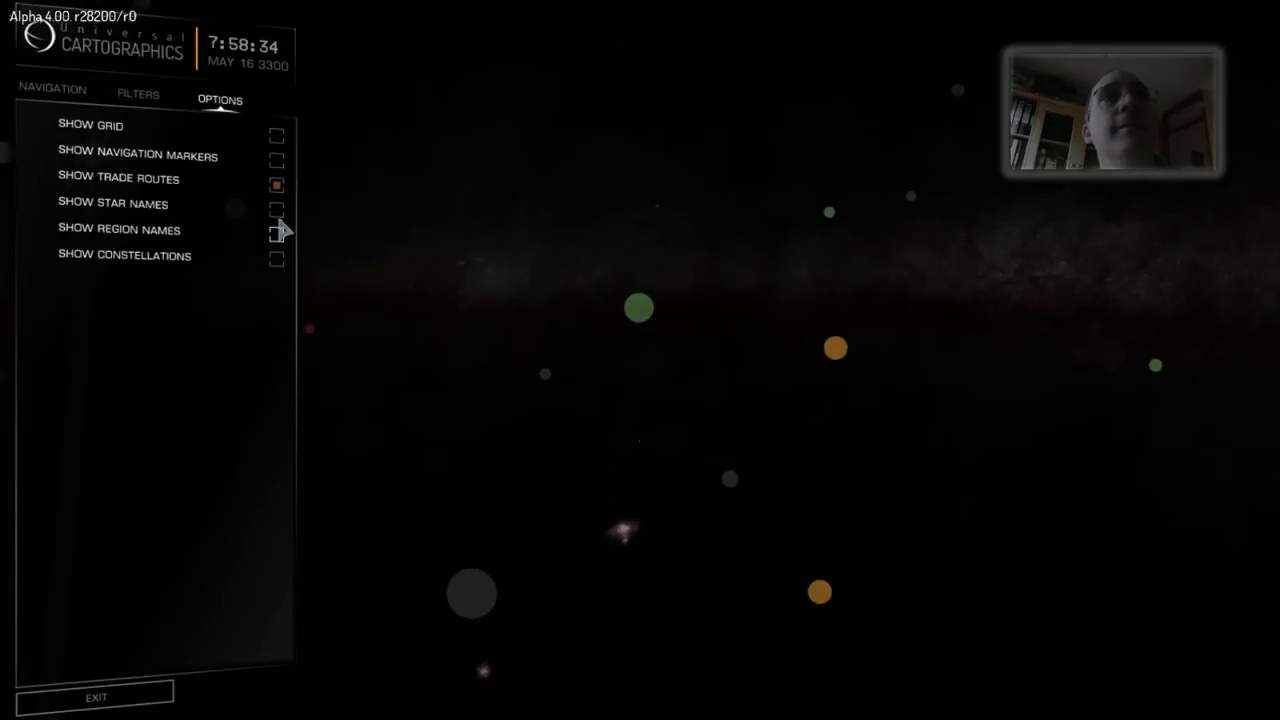
Show star names, region names and navigation markers on the galaxy map
{"action": "left_click", "coordinate": [276, 210]}
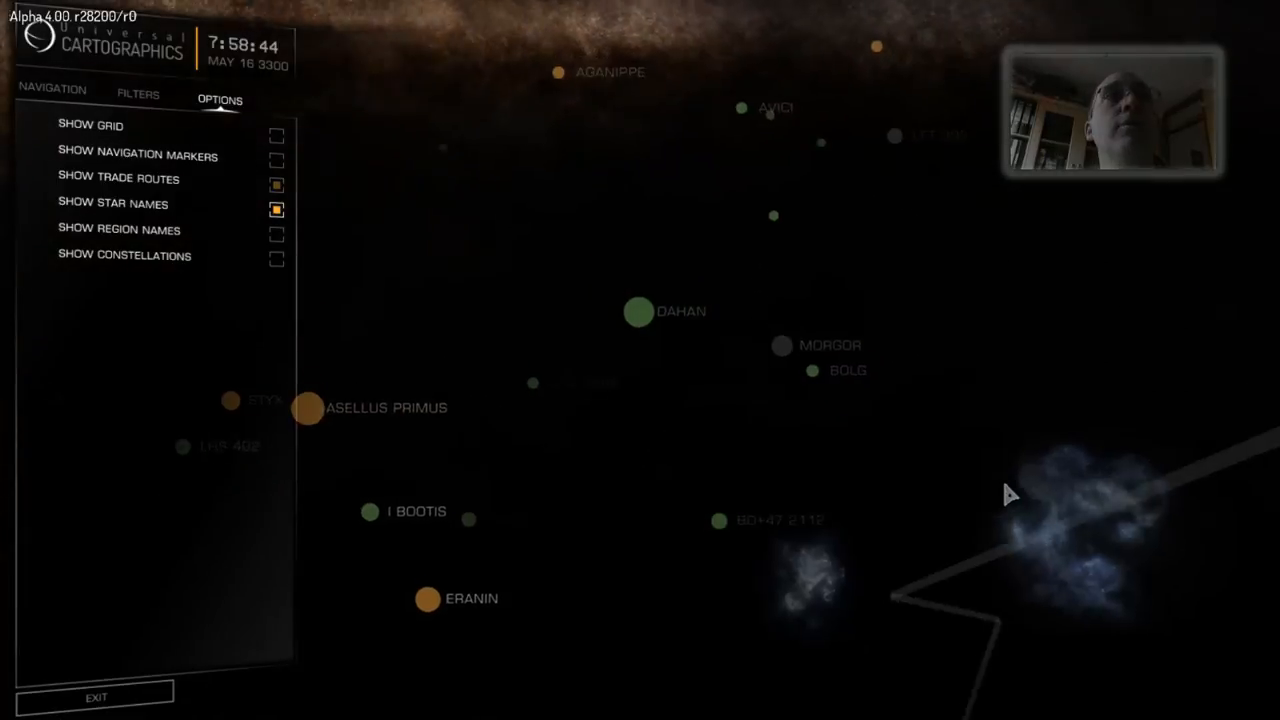
{"action": "left_click", "coordinate": [276, 234]}
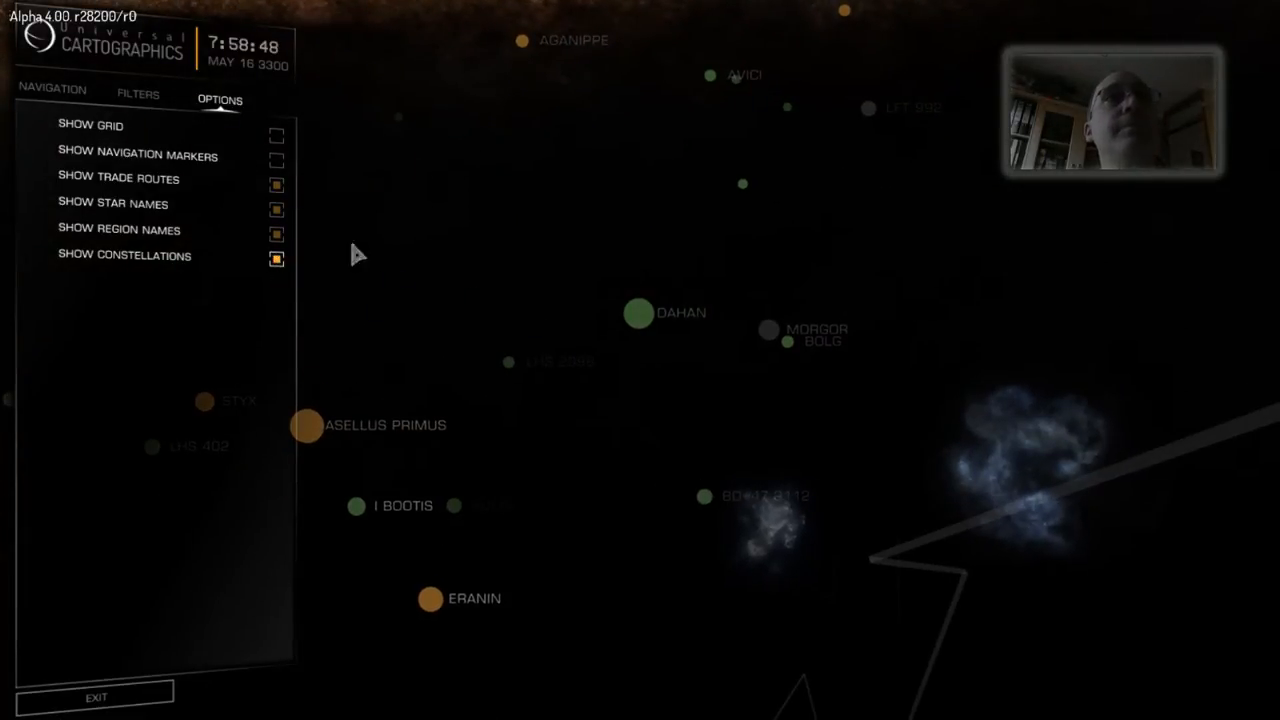
{"action": "left_click", "coordinate": [276, 156]}
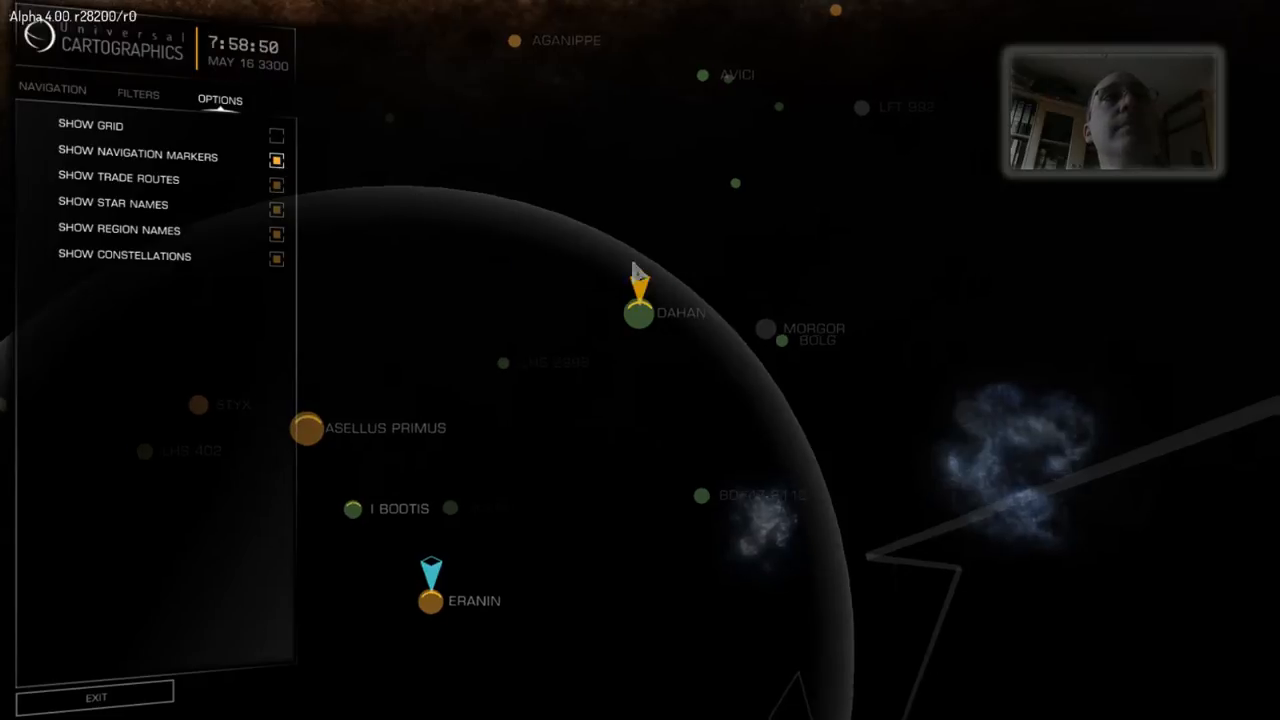
Turn the map grid back on before zooming out to the whole galaxy
{"action": "left_click", "coordinate": [276, 134]}
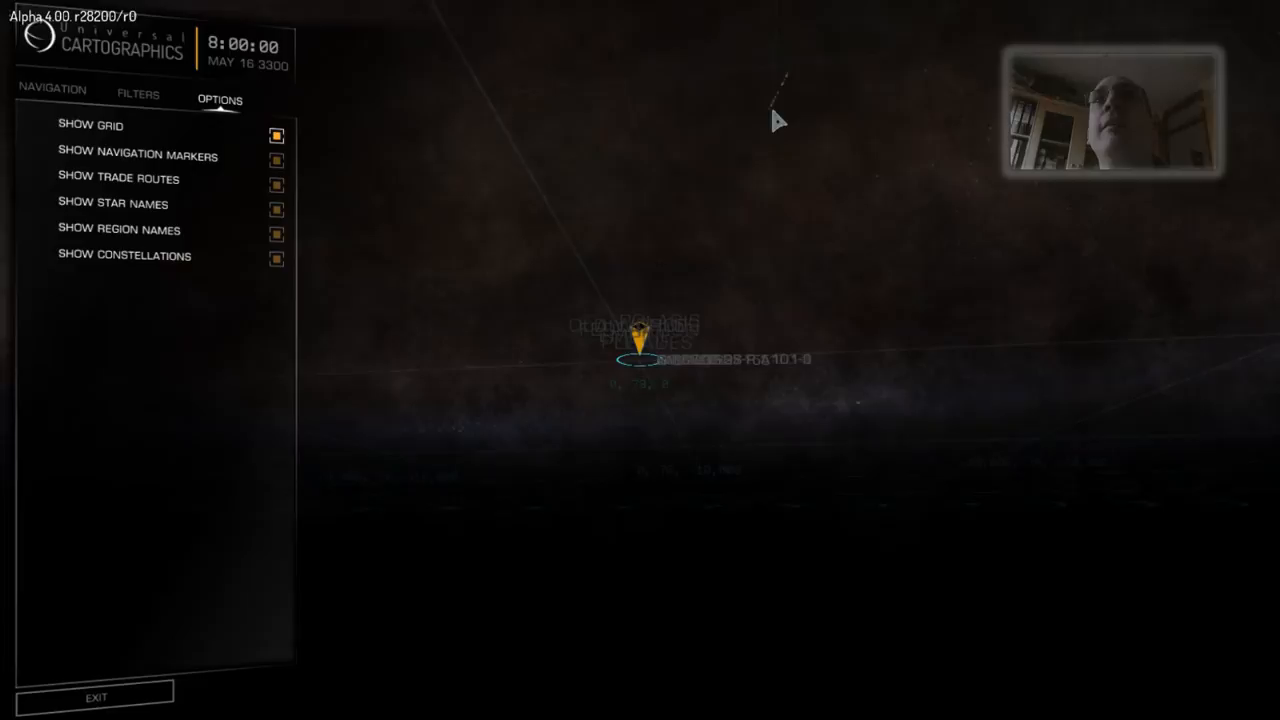
{"action": "mouse_move", "coordinate": [910, 130]}
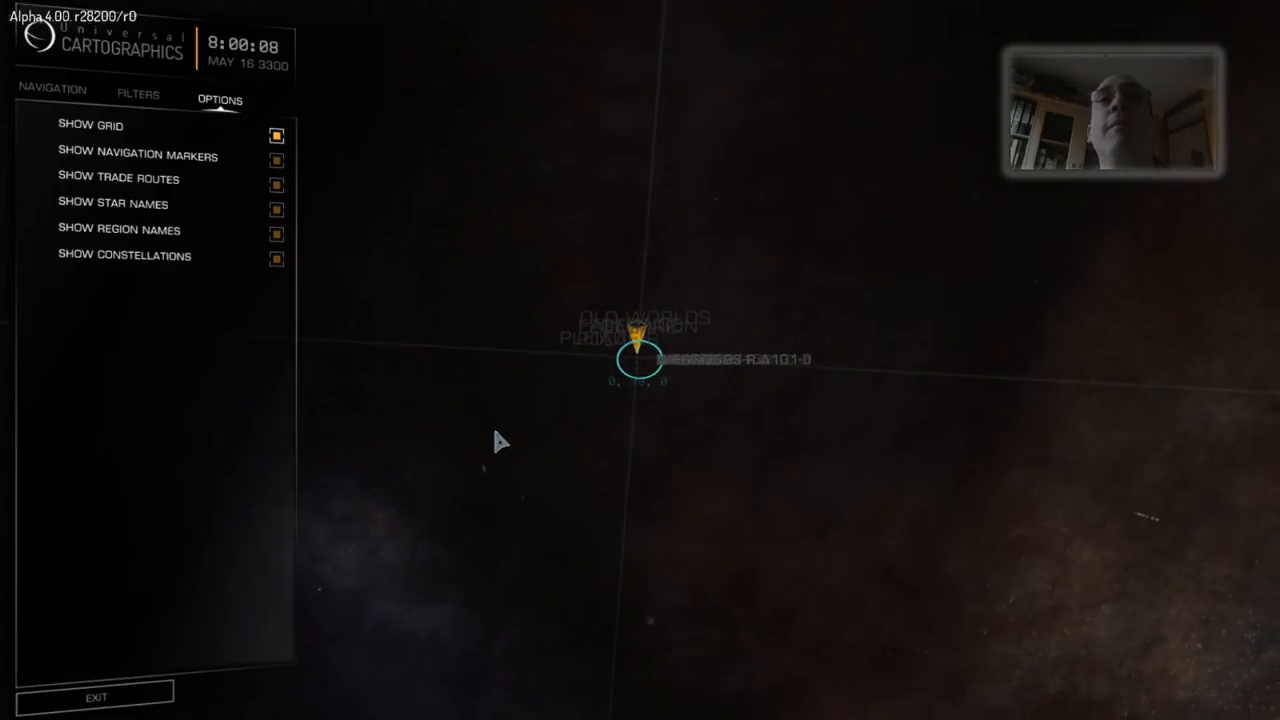
{"action": "mouse_move", "coordinate": [664, 398]}
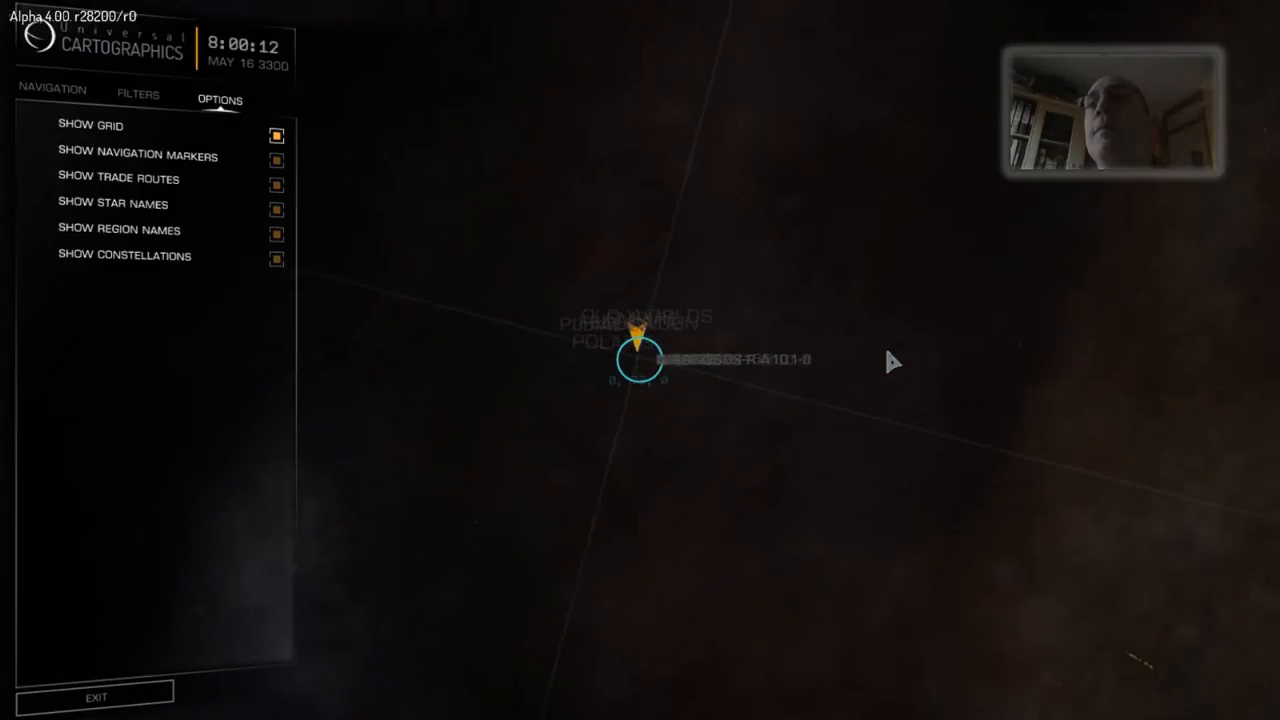
{"action": "mouse_move", "coordinate": [1100, 624]}
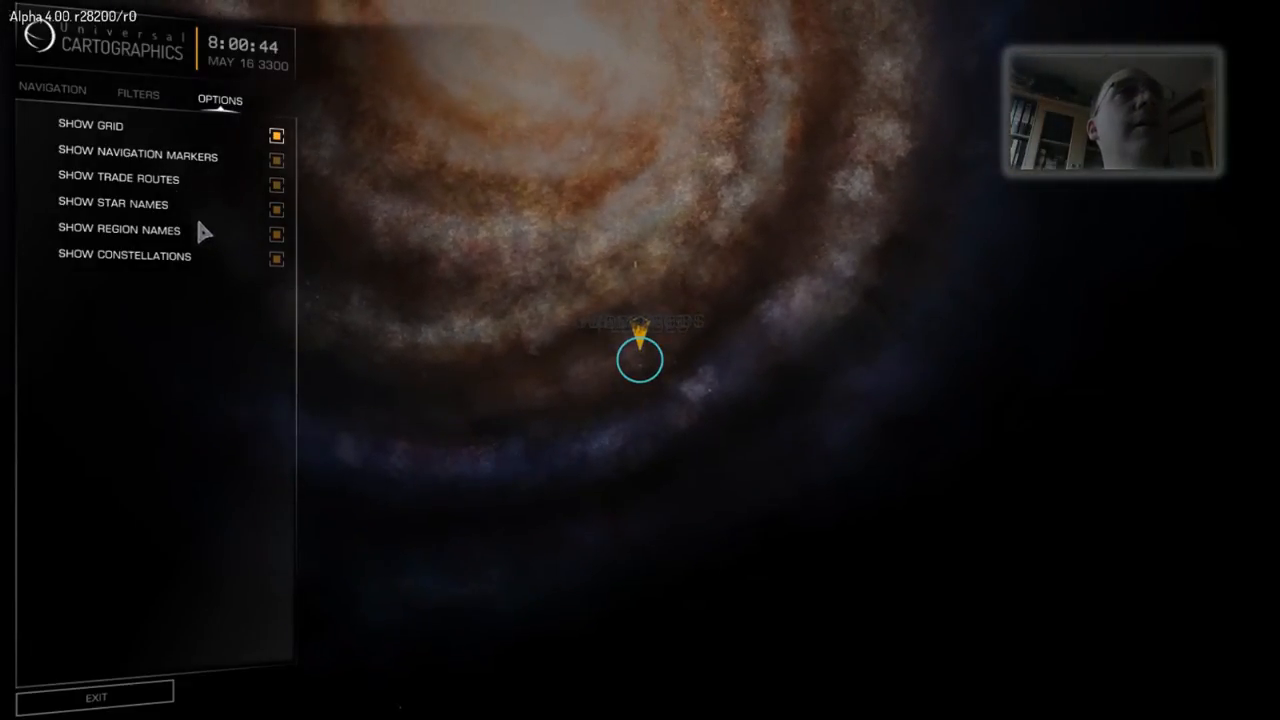
Search the Navigation section for 'EARTH', then 'SOL', landing on the Sol neighbourhood
{"action": "left_click", "coordinate": [52, 88]}
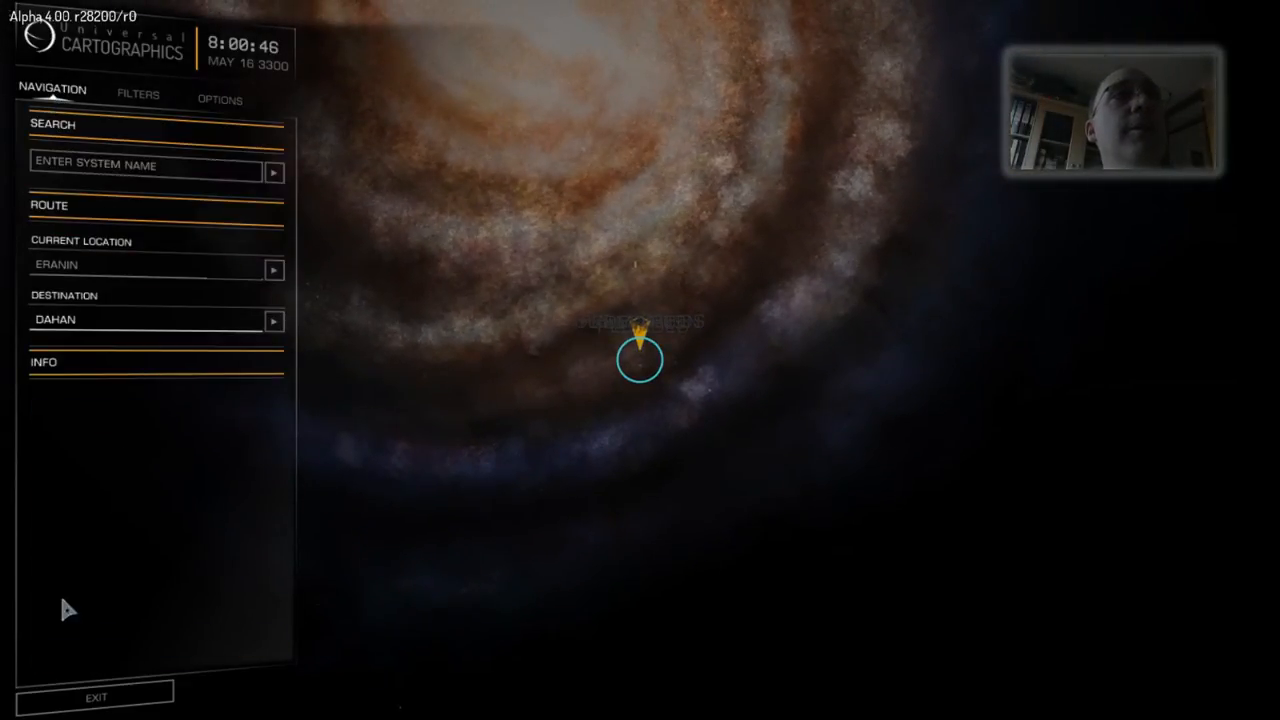
{"action": "left_click", "coordinate": [144, 164]}
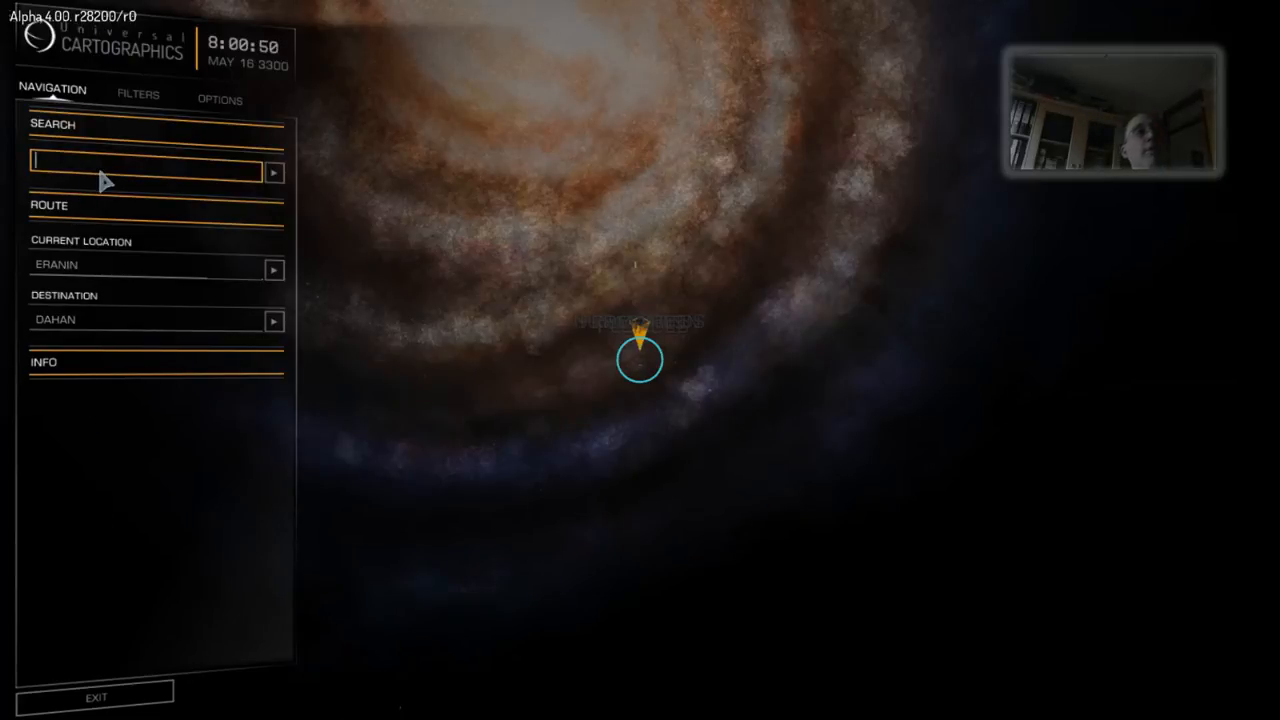
{"action": "type", "text": "EARTH"}
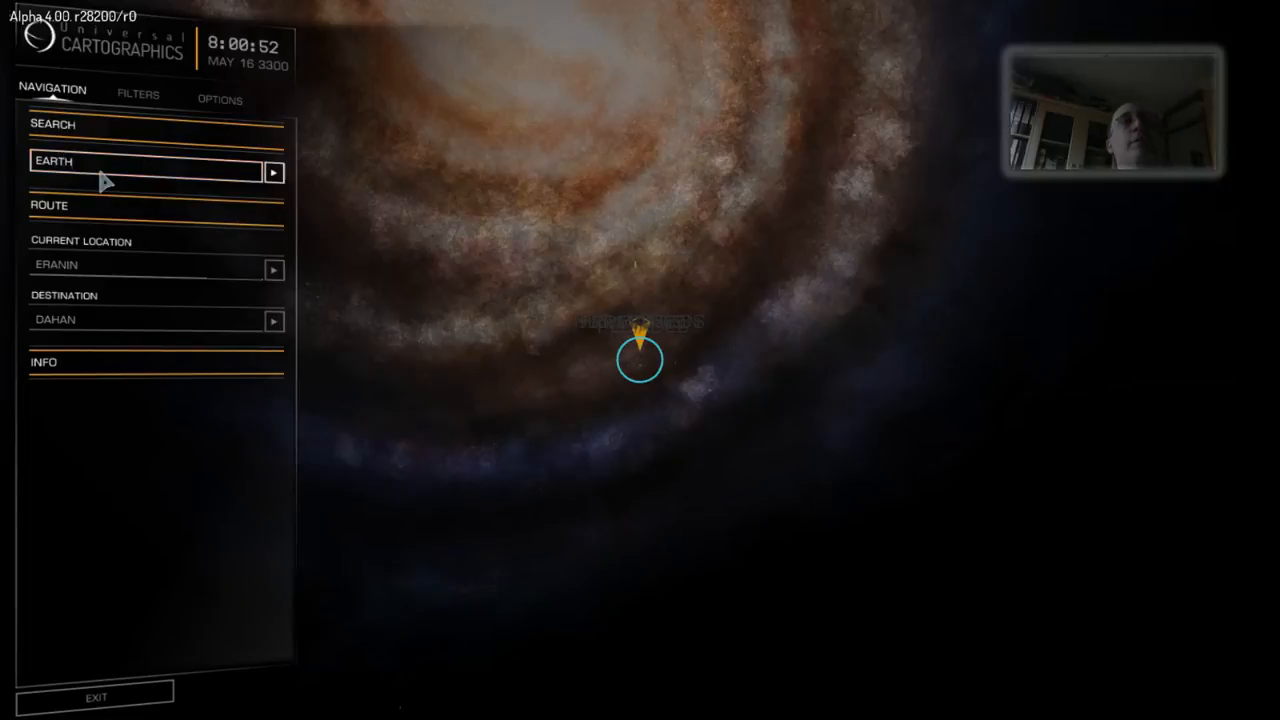
{"action": "mouse_move", "coordinate": [656, 228]}
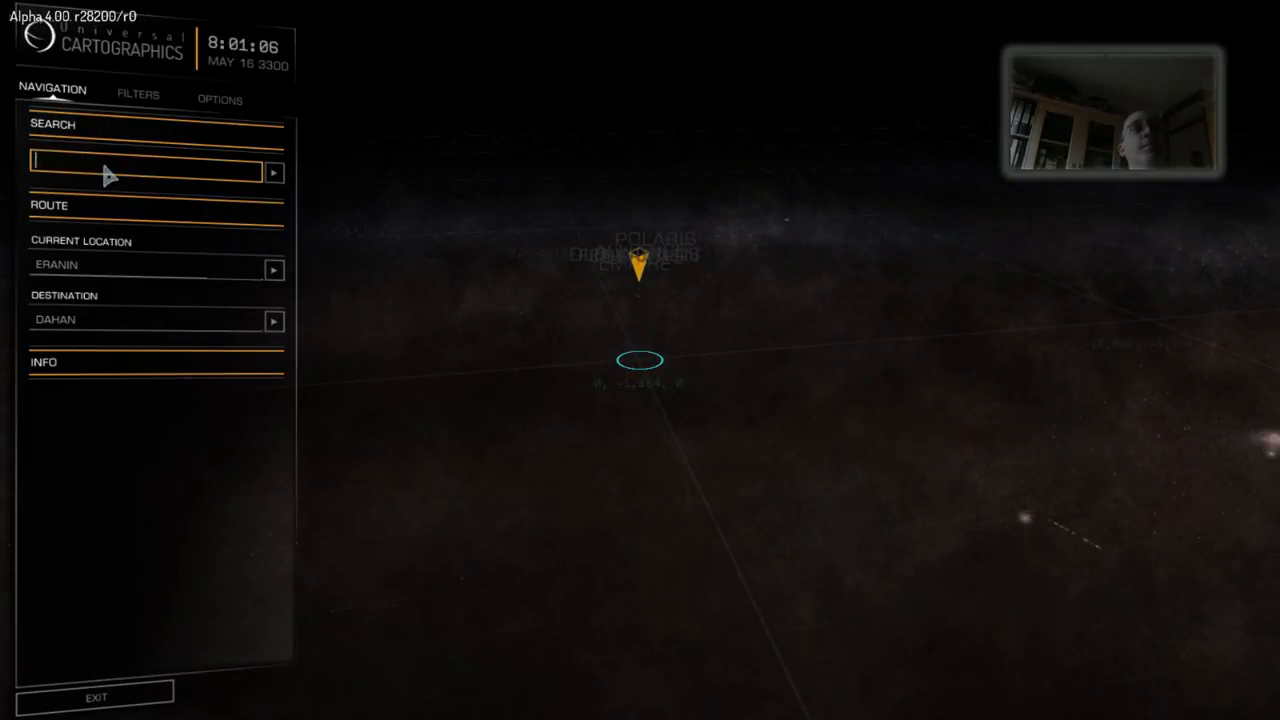
{"action": "type", "text": "SOL"}
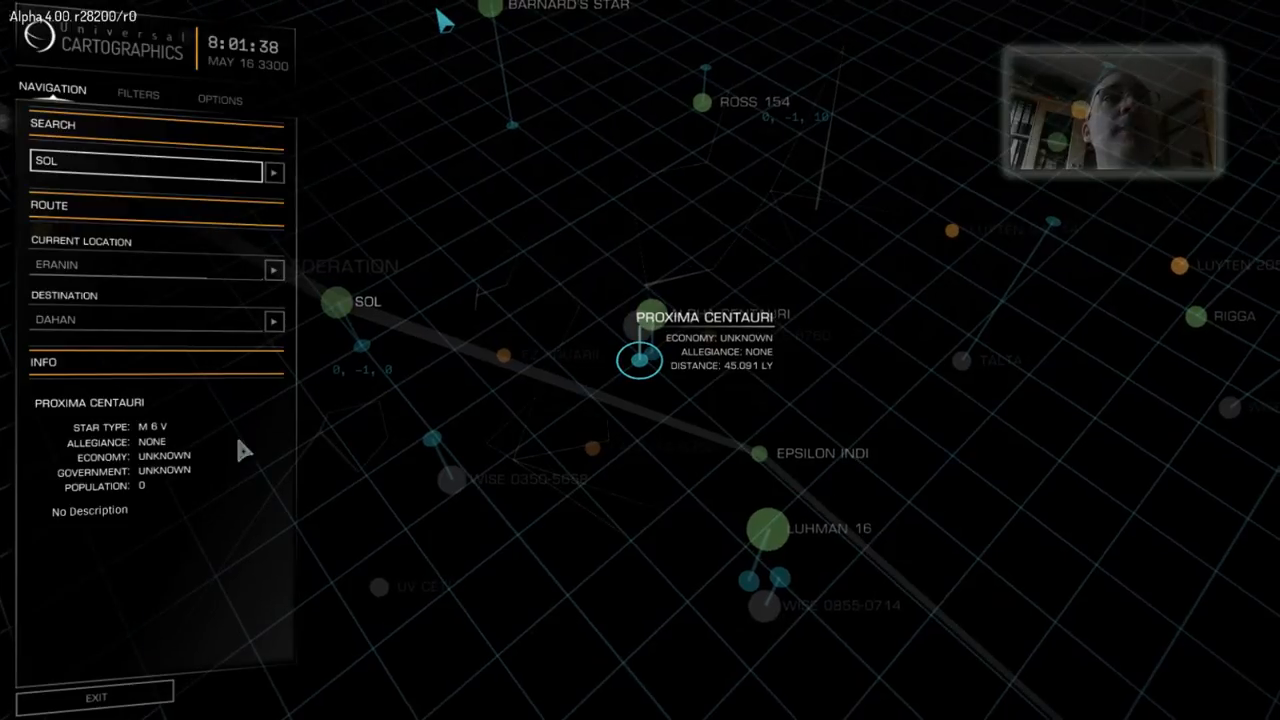
{"action": "mouse_move", "coordinate": [136, 608]}
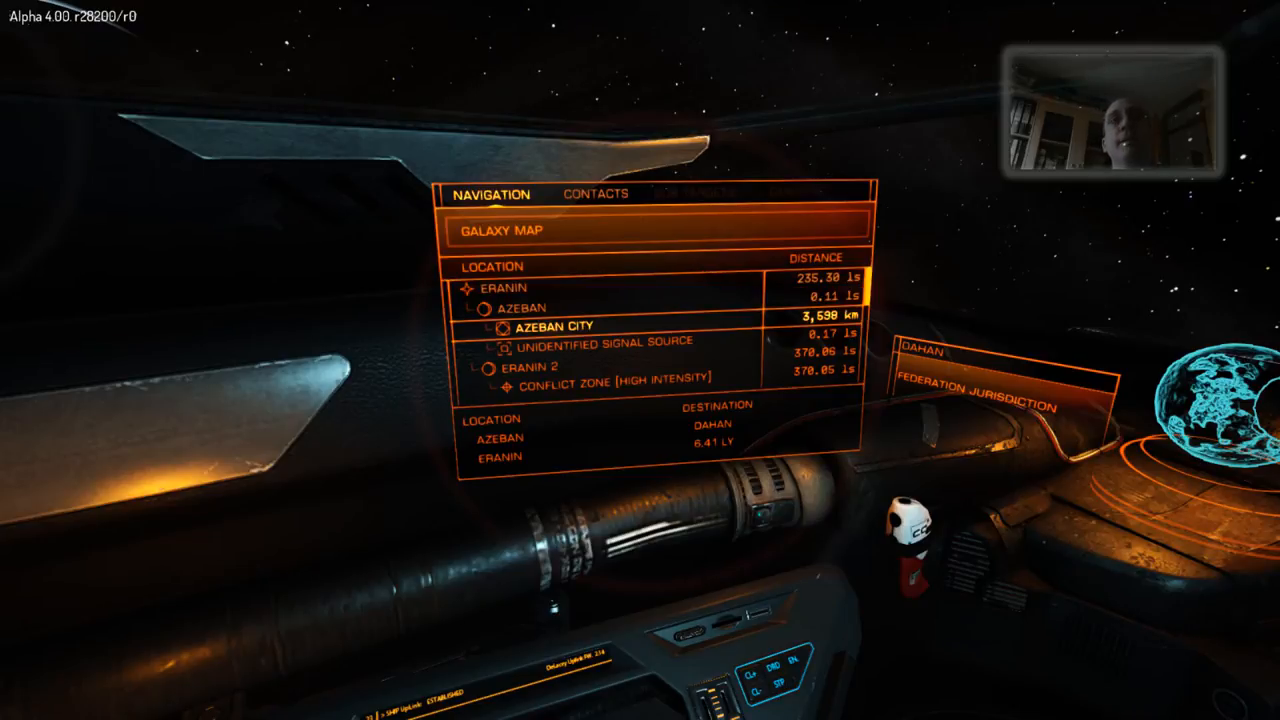
Lock Azeban City as the destination and close its action submenu
{"action": "left_click", "coordinate": [562, 326]}
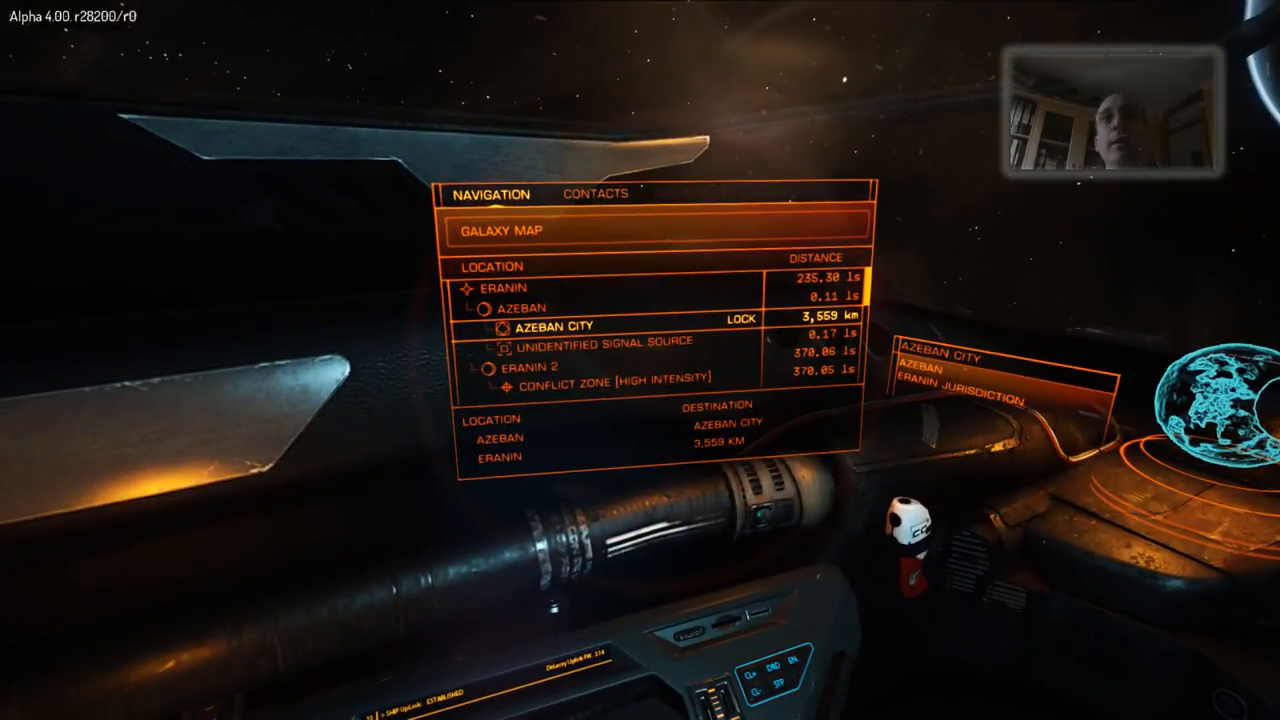
{"action": "left_click", "coordinate": [560, 324]}
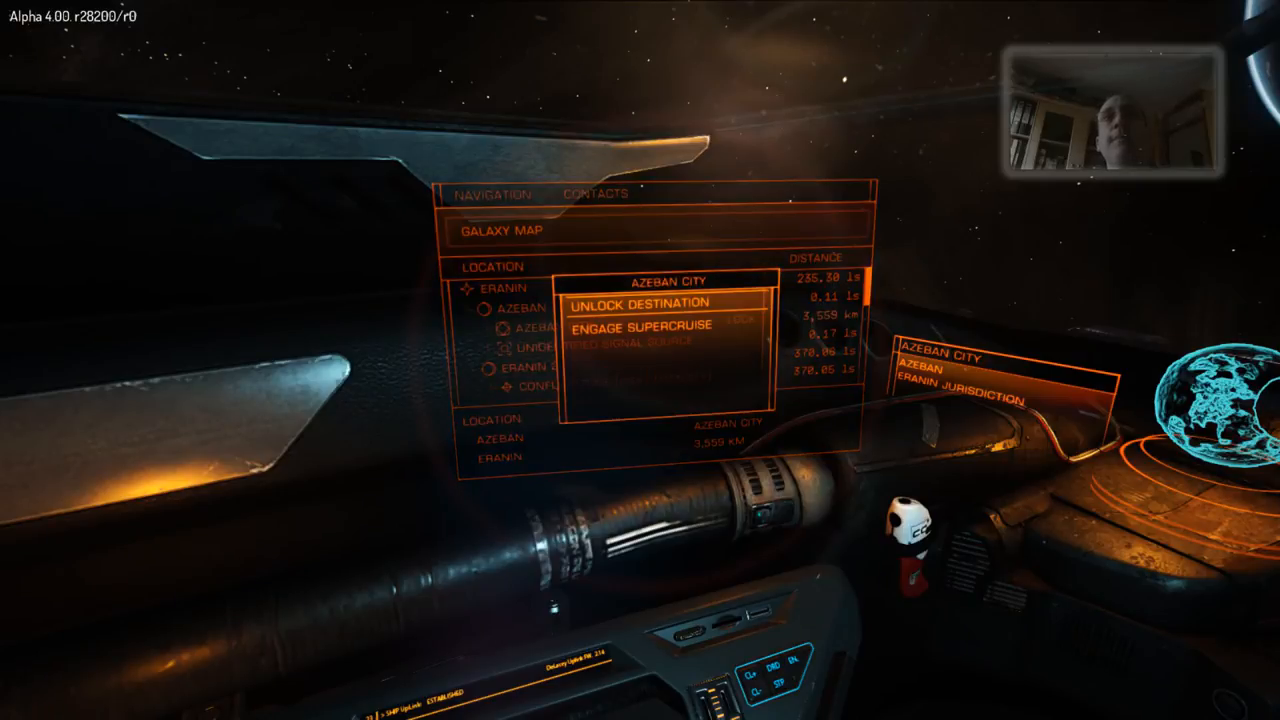
{"action": "left_click", "coordinate": [640, 324]}
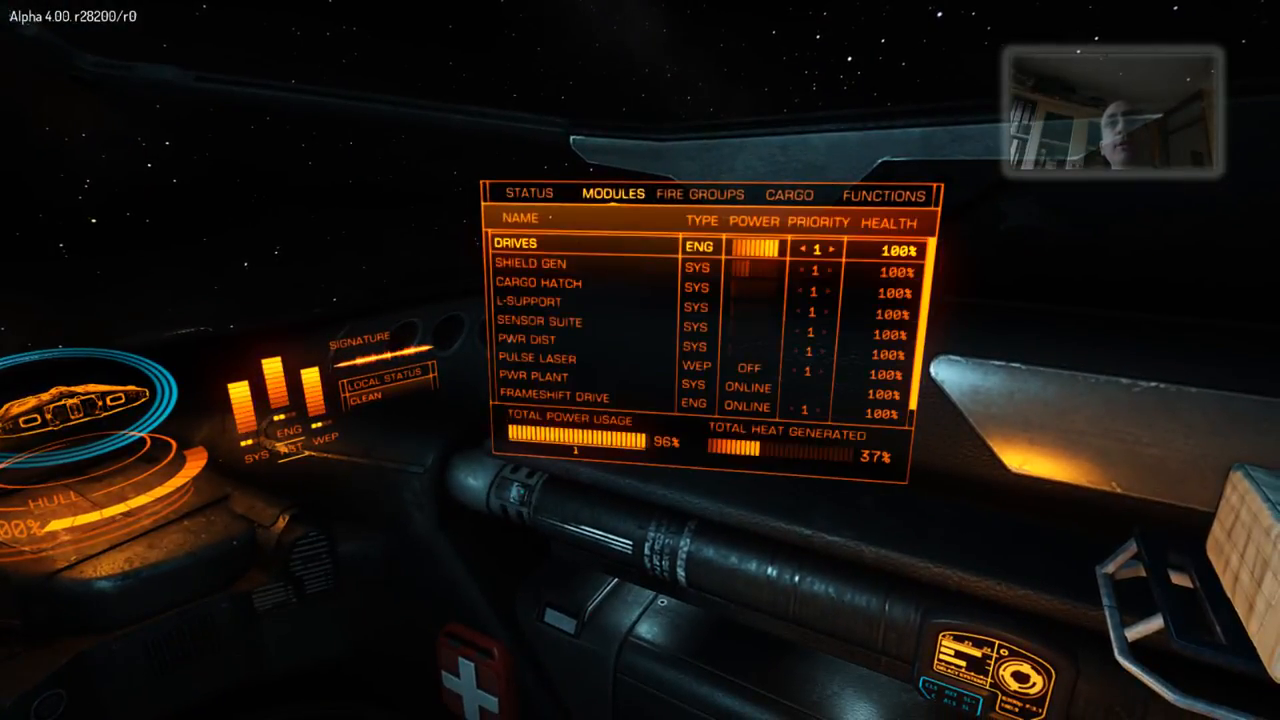
Review the Fire Groups, Cargo and Functions panels in turn
{"action": "left_click", "coordinate": [700, 194]}
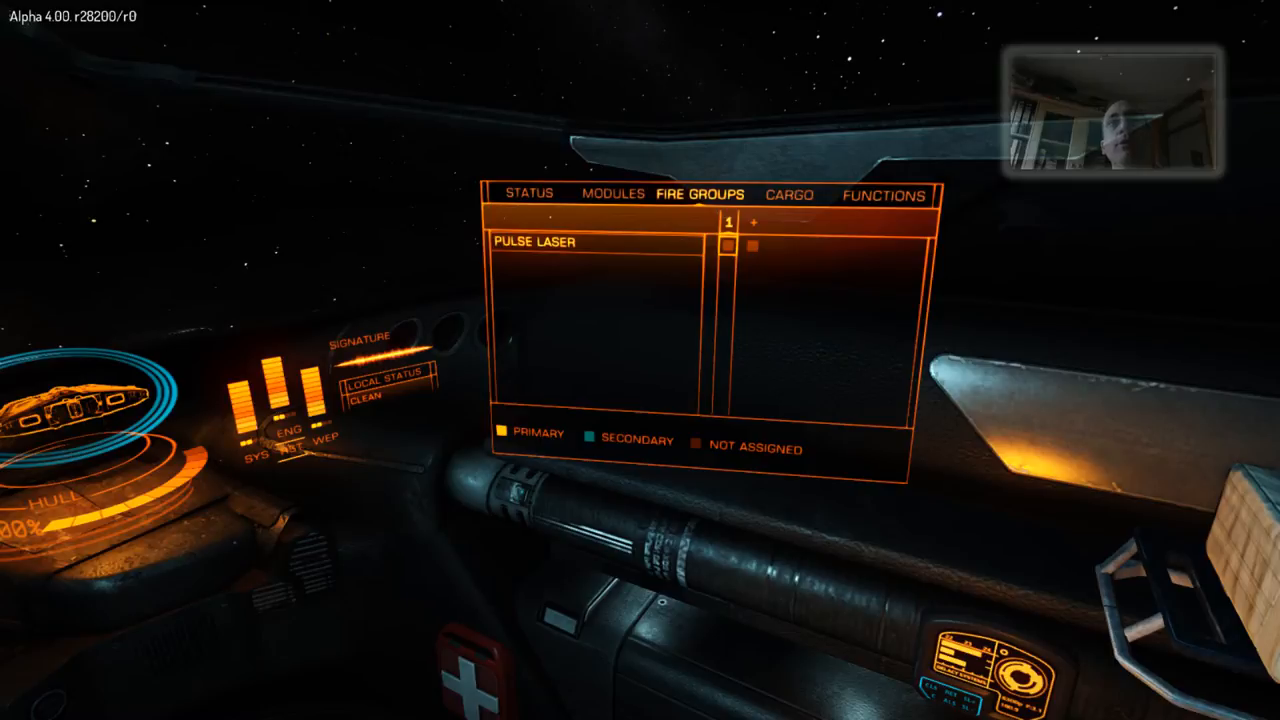
{"action": "left_click", "coordinate": [788, 194]}
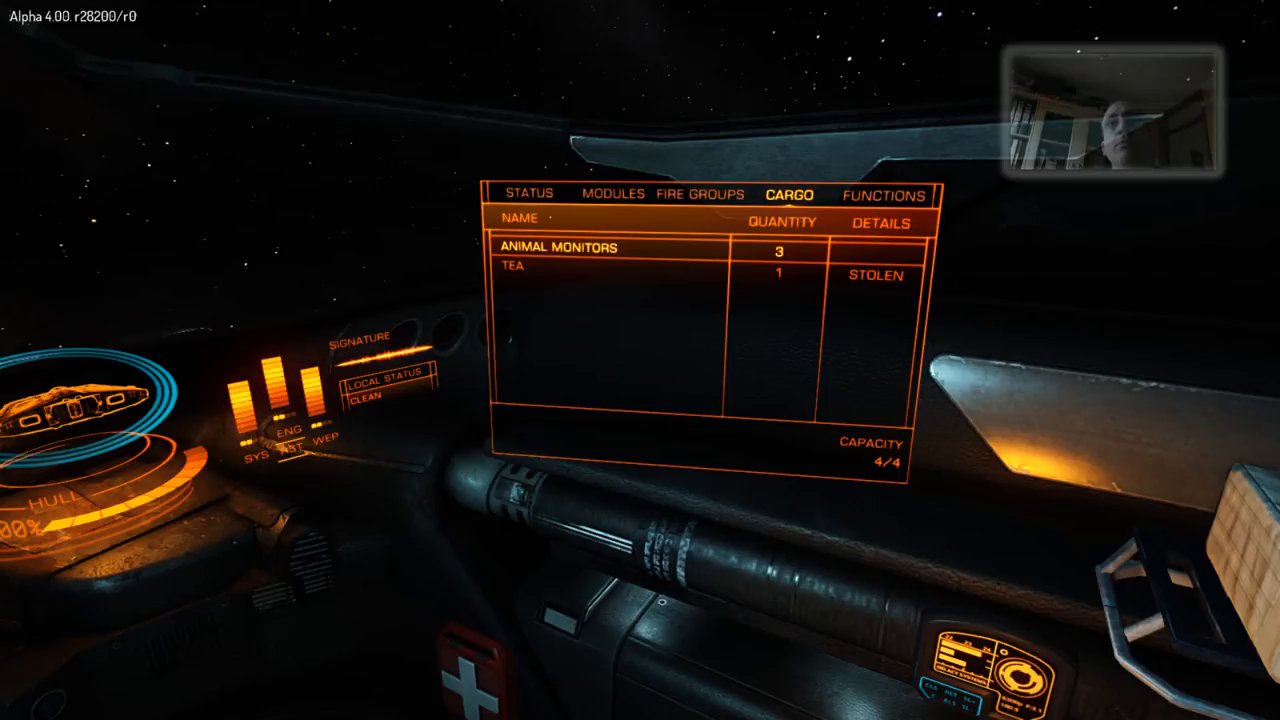
{"action": "left_click", "coordinate": [880, 194]}
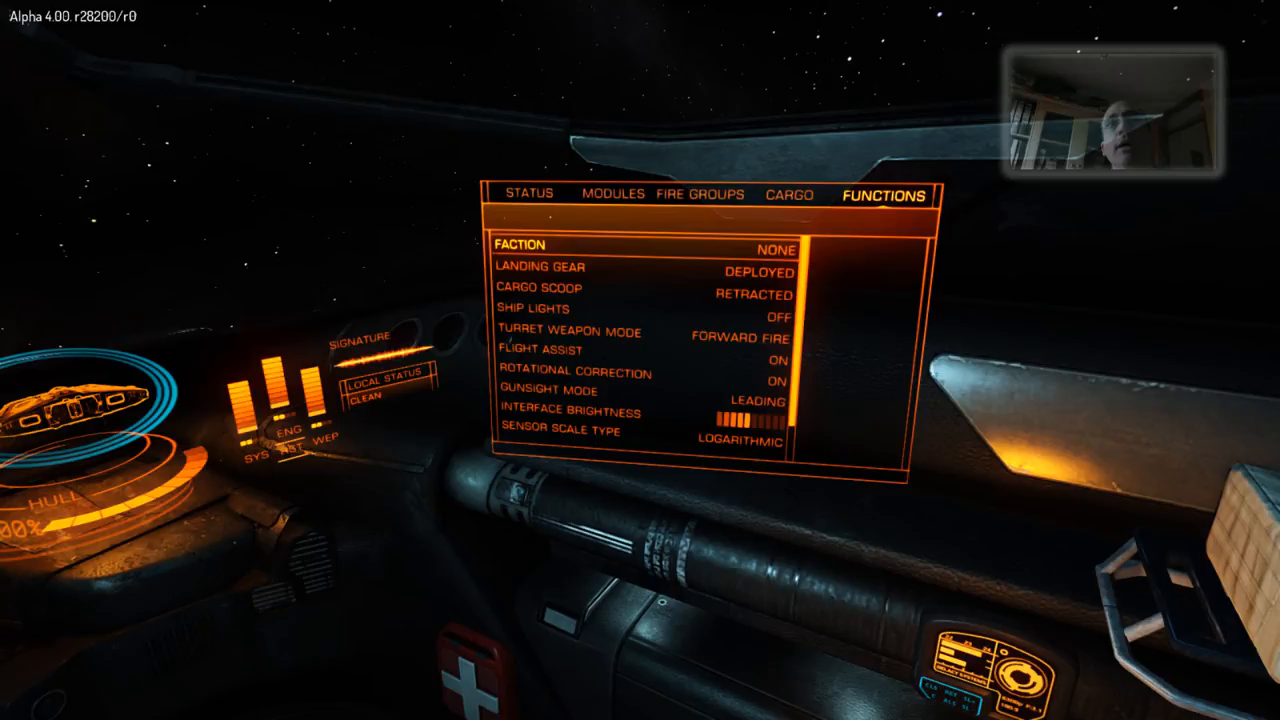